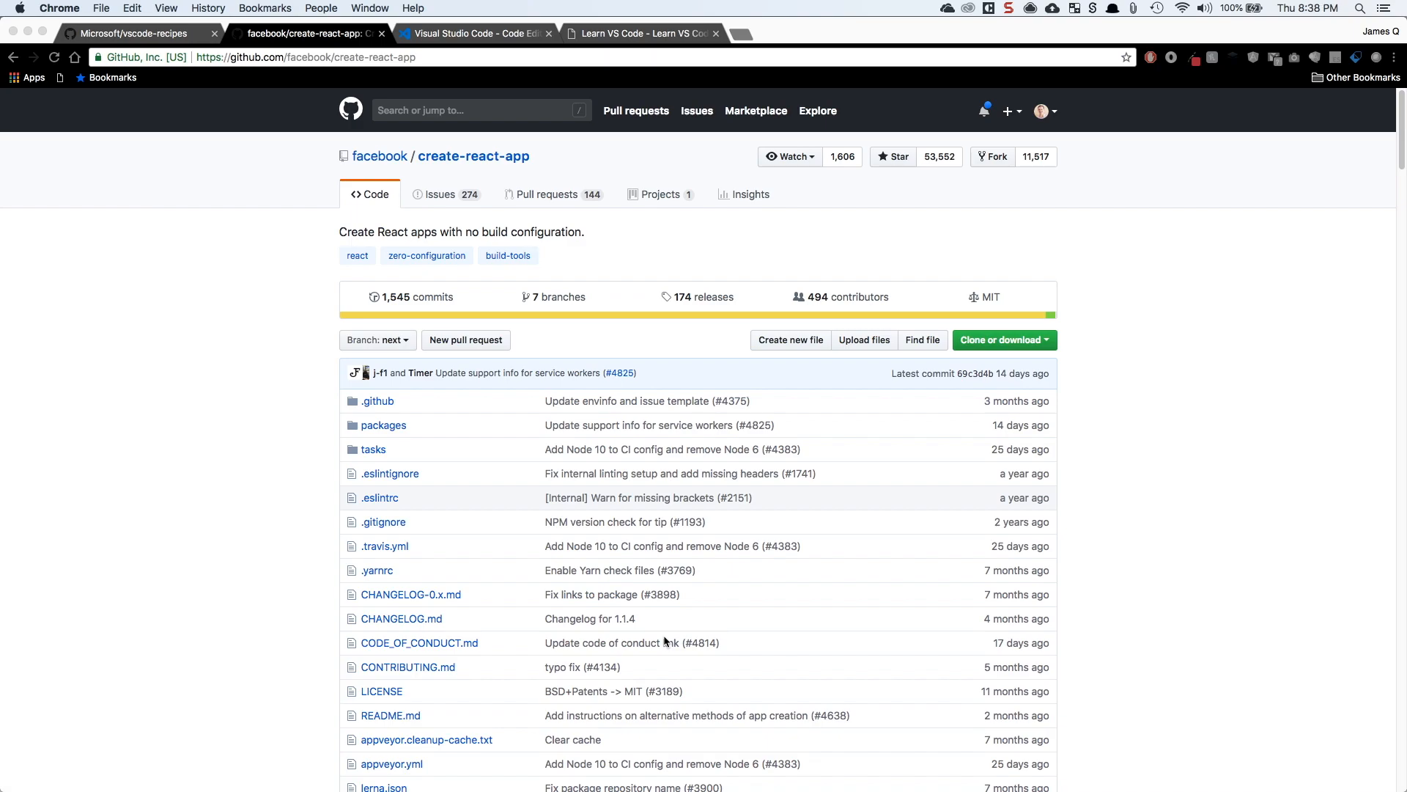
click(637, 33)
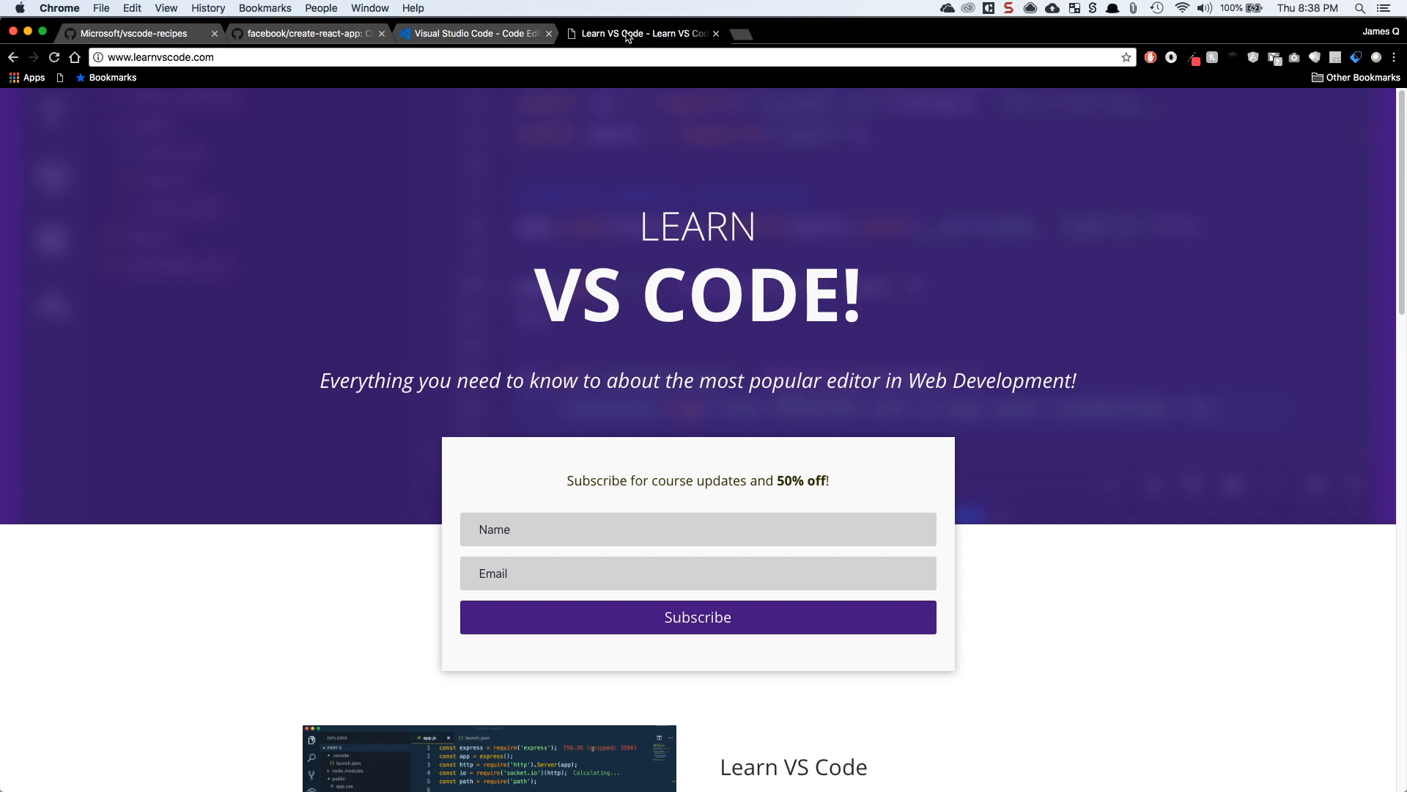
click(359, 56)
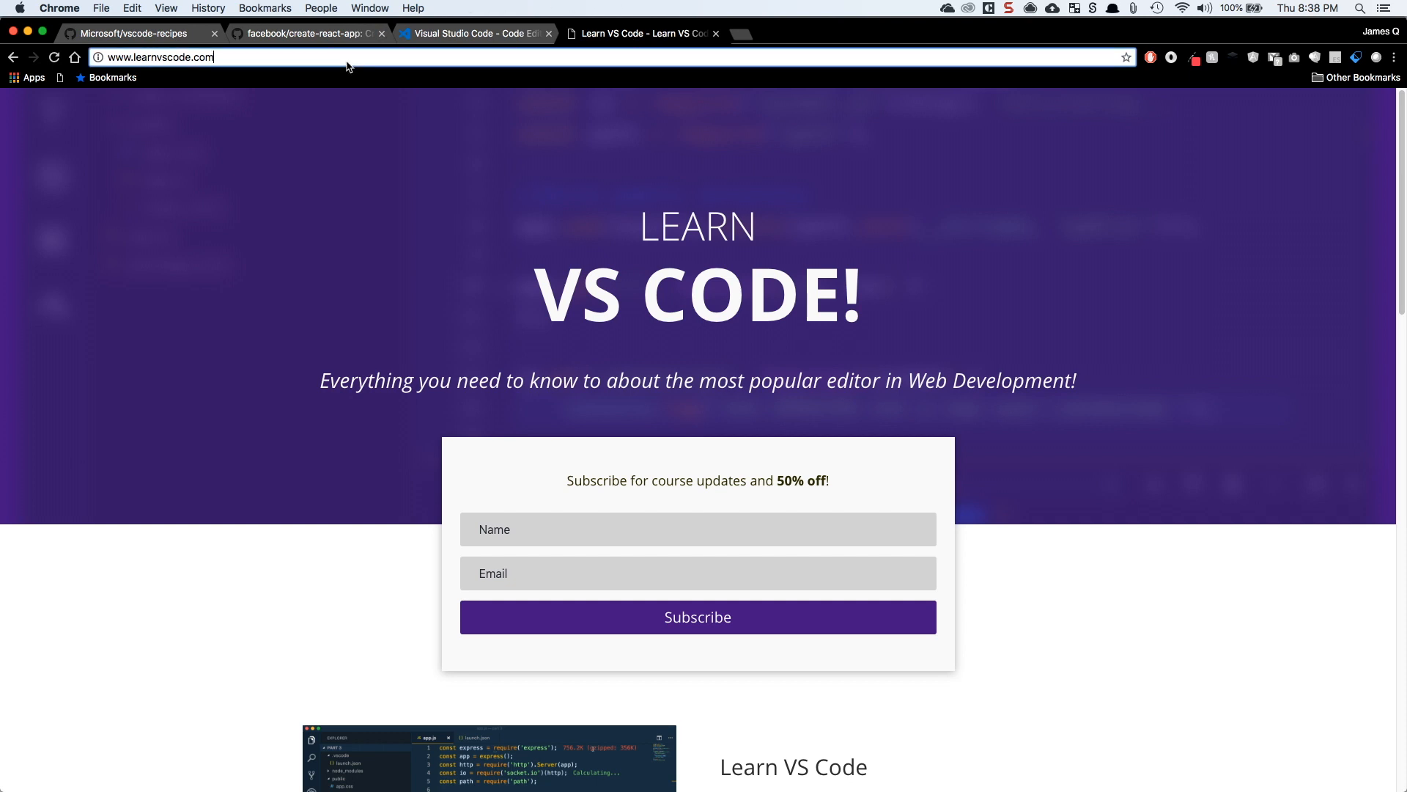
click(697, 528)
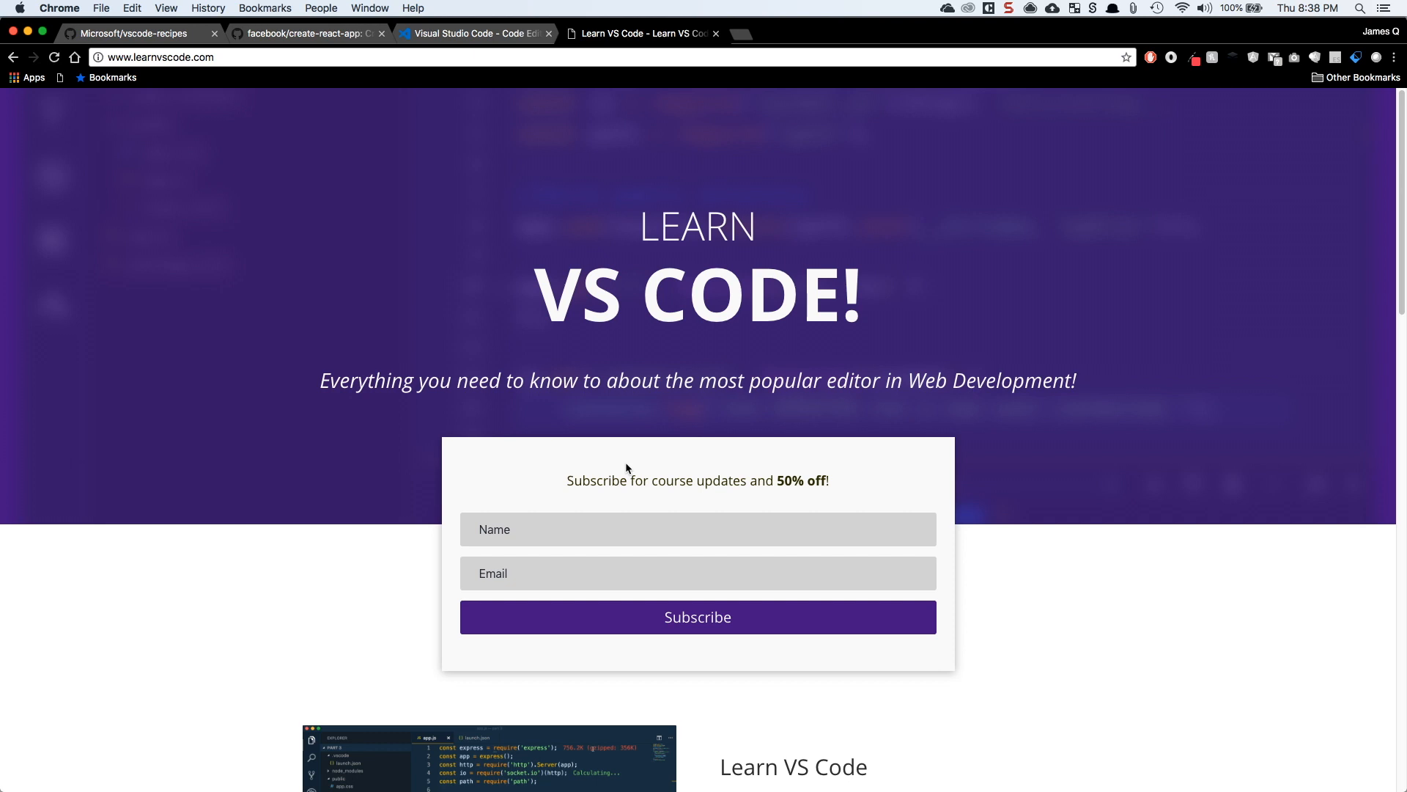
click(305, 32)
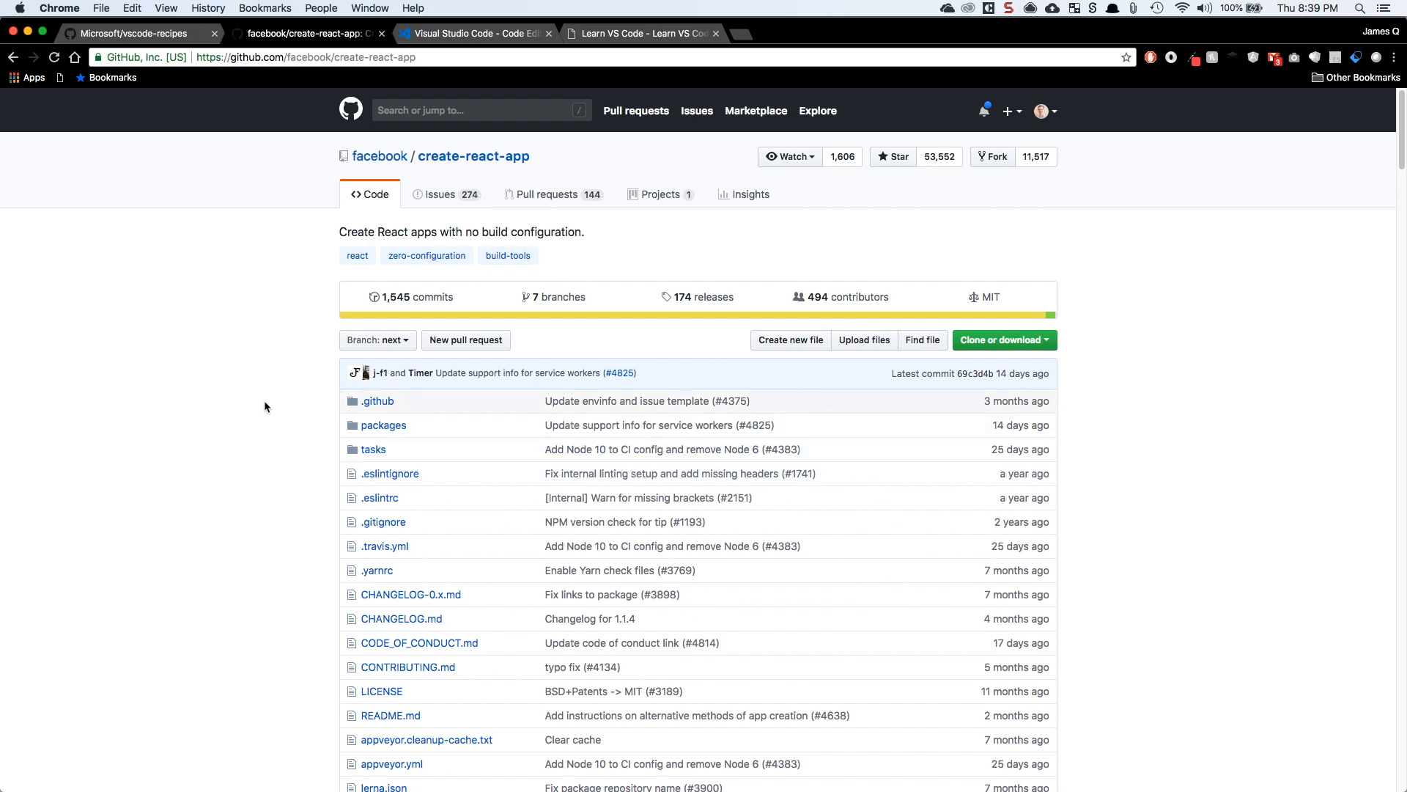
Scroll the create-react-app README down to the Quick Overview npx and npm start commands.
scroll(down, 3)
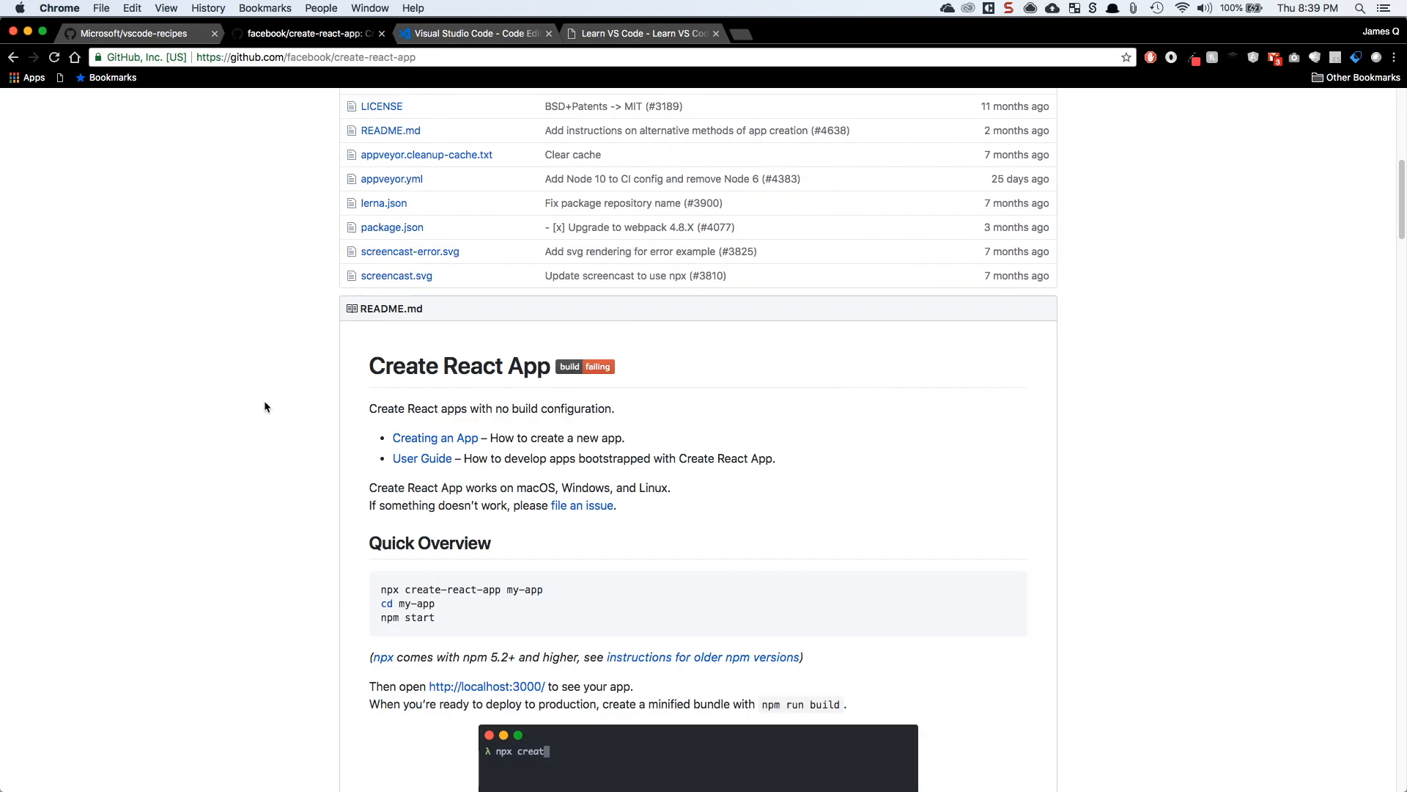
scroll(down, 3)
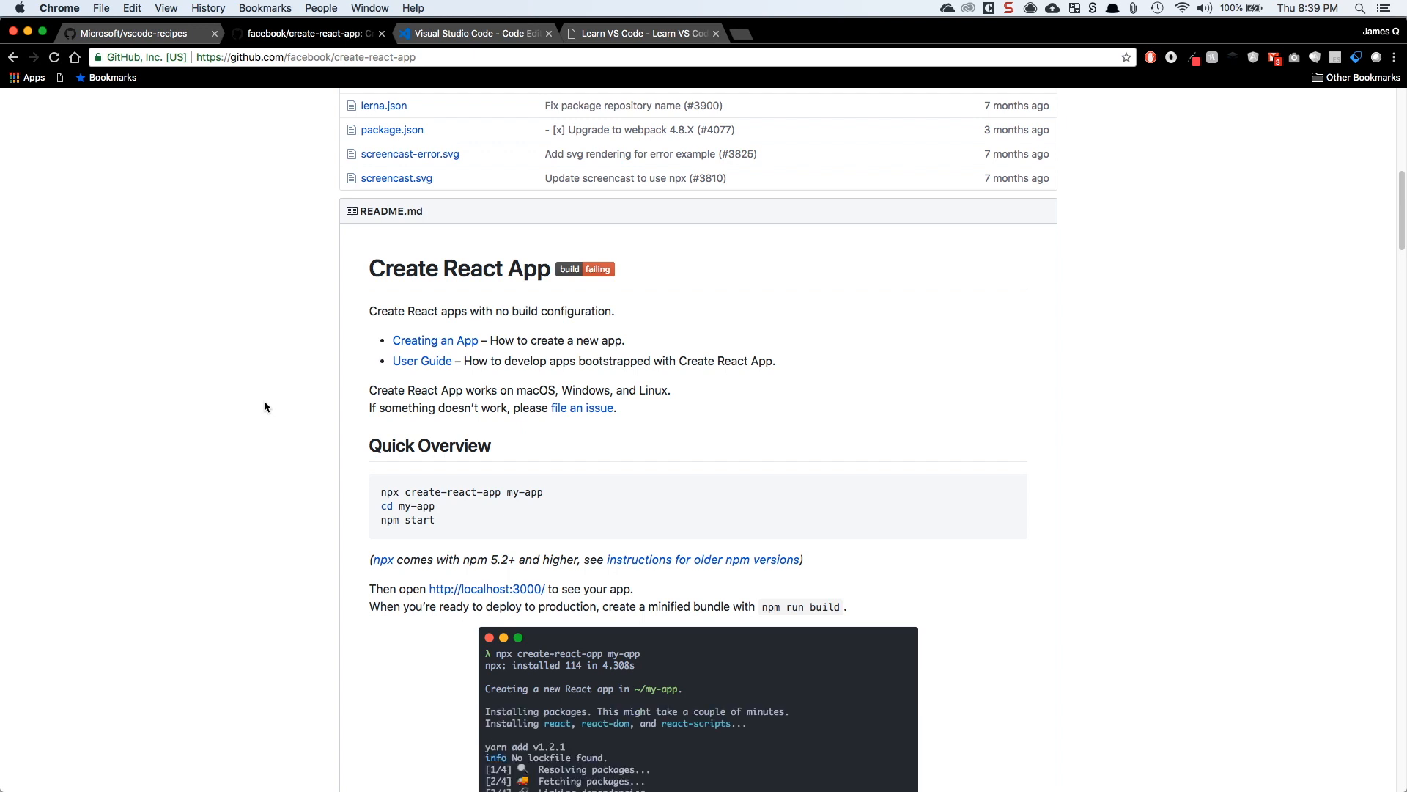
scroll(down, 3)
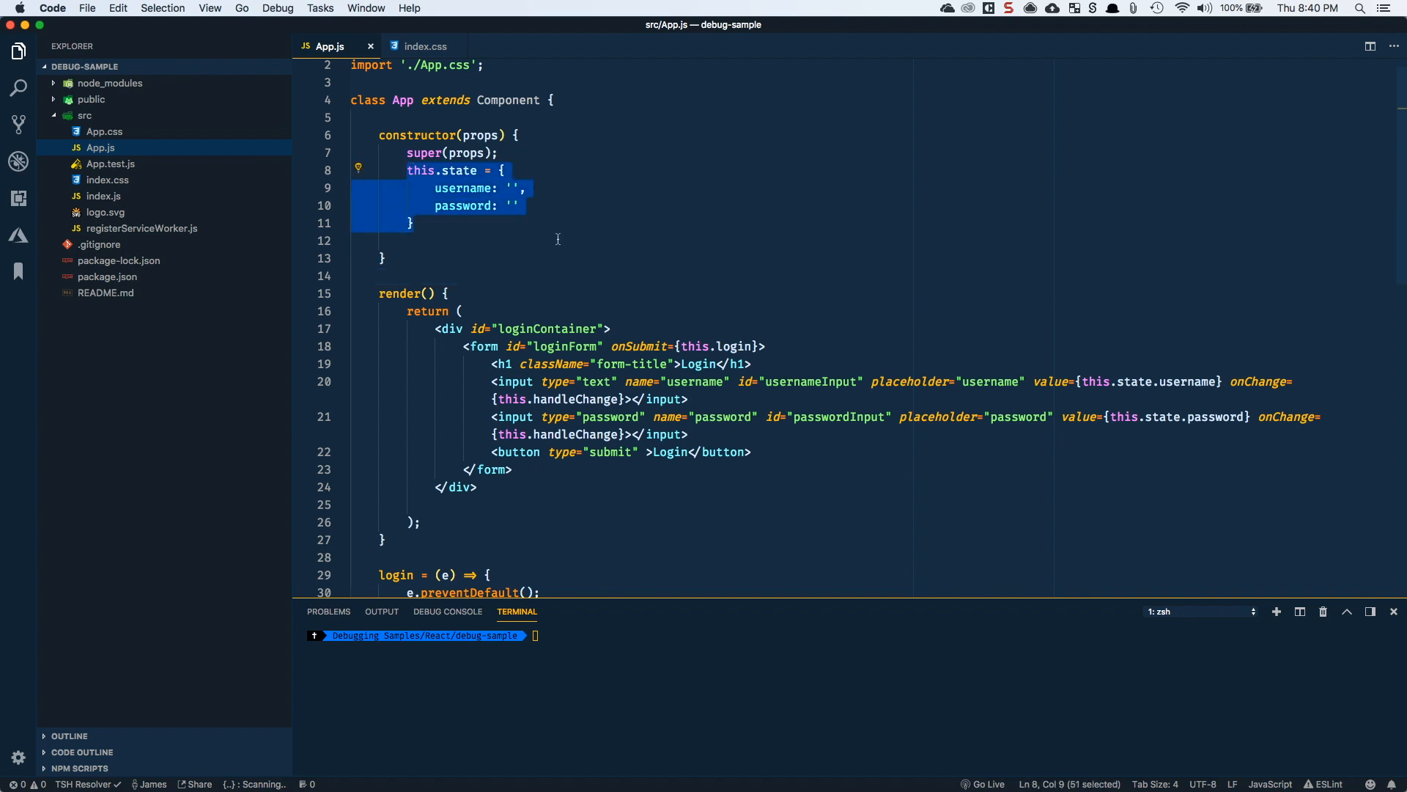
Scroll App.js to the login function and focus its breakpointed console.log line.
scroll(down, 3)
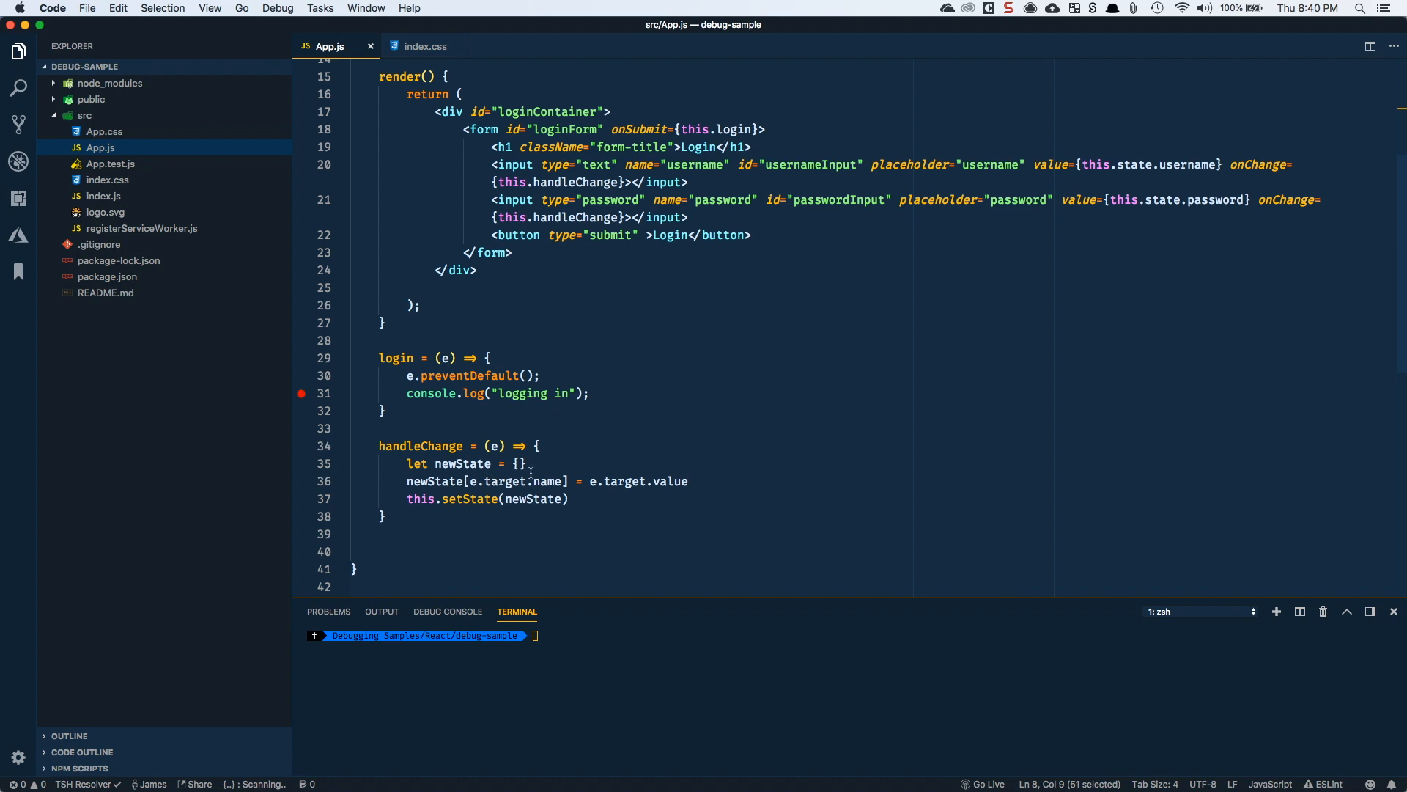
mouse_move(668, 454)
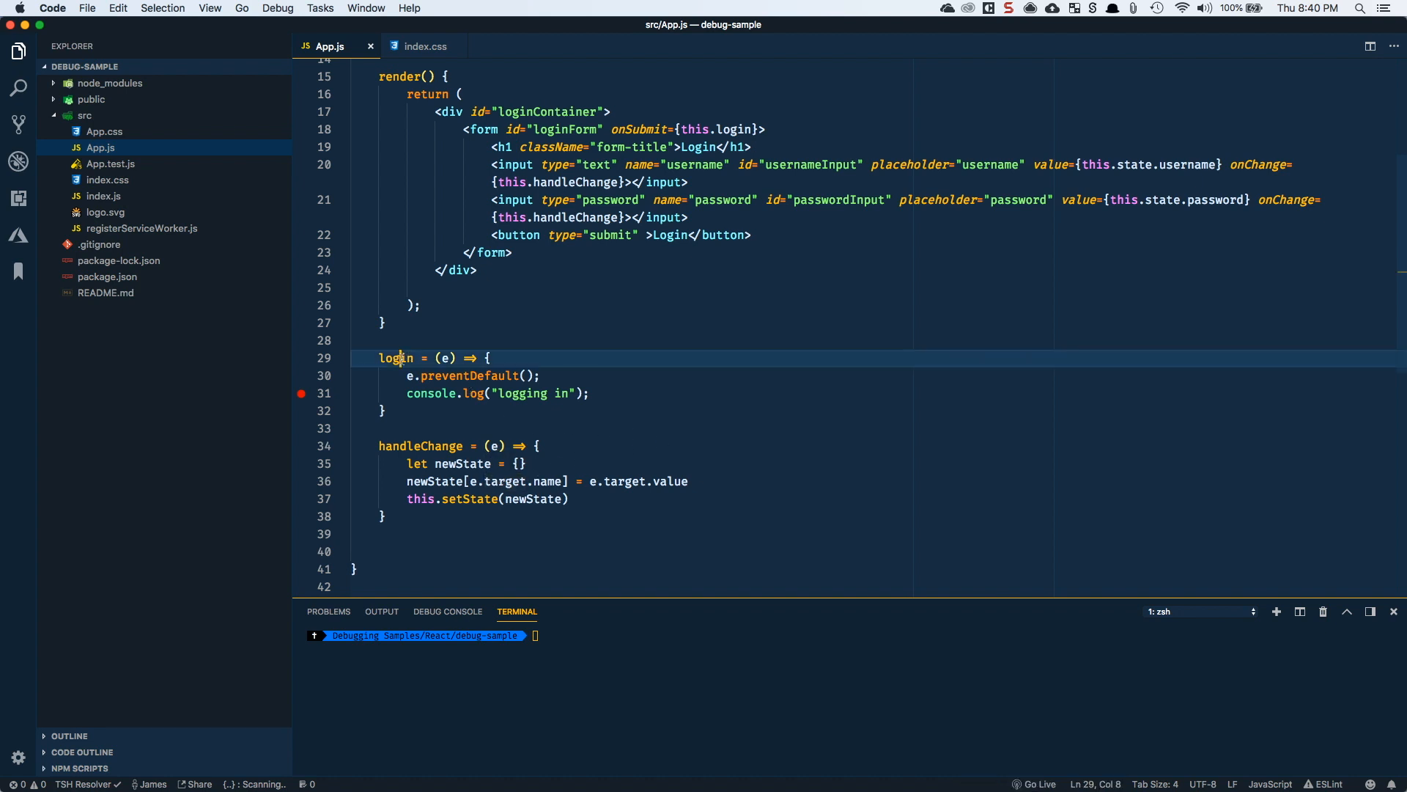
click(527, 393)
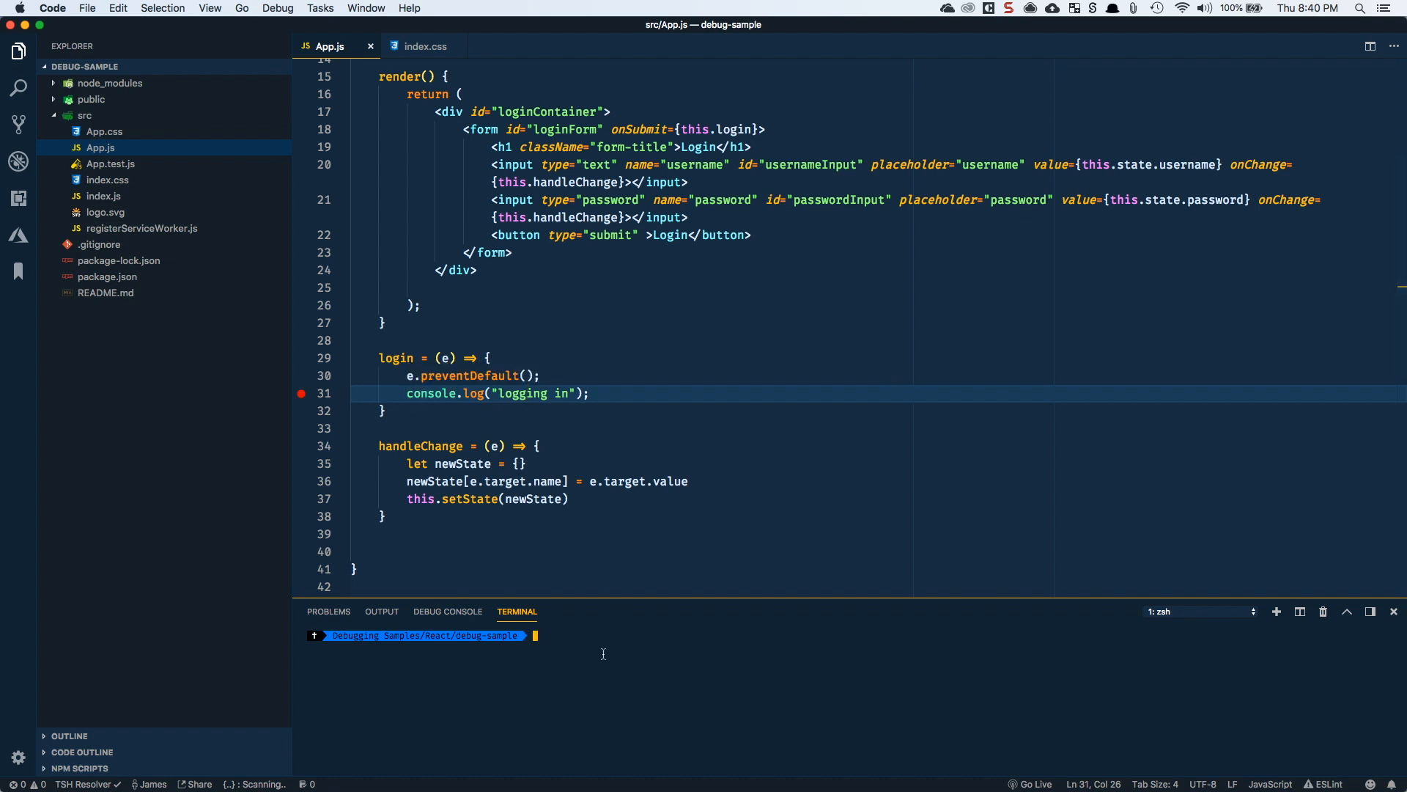
Run npm start in the integrated terminal to launch the development server.
text(npm s)
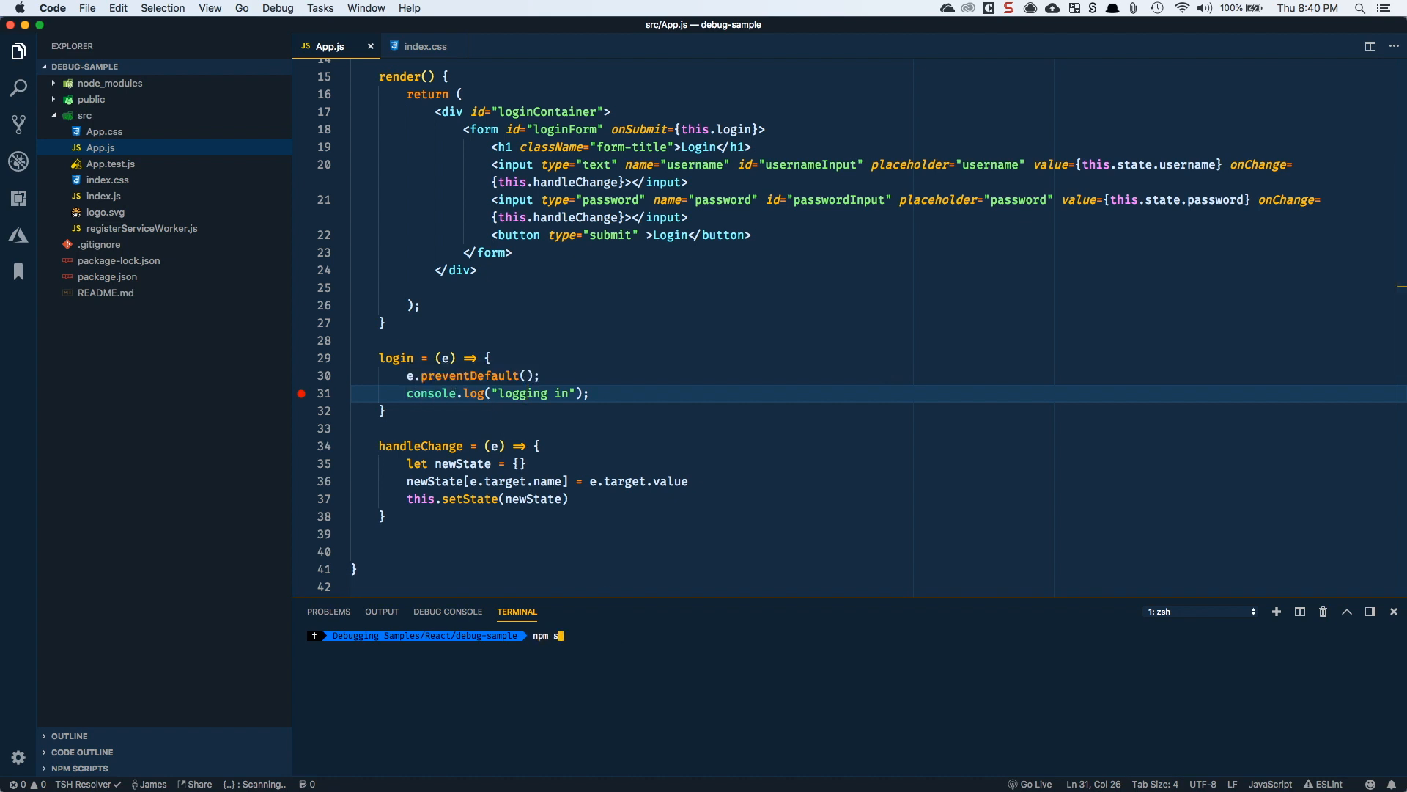
key(Enter)
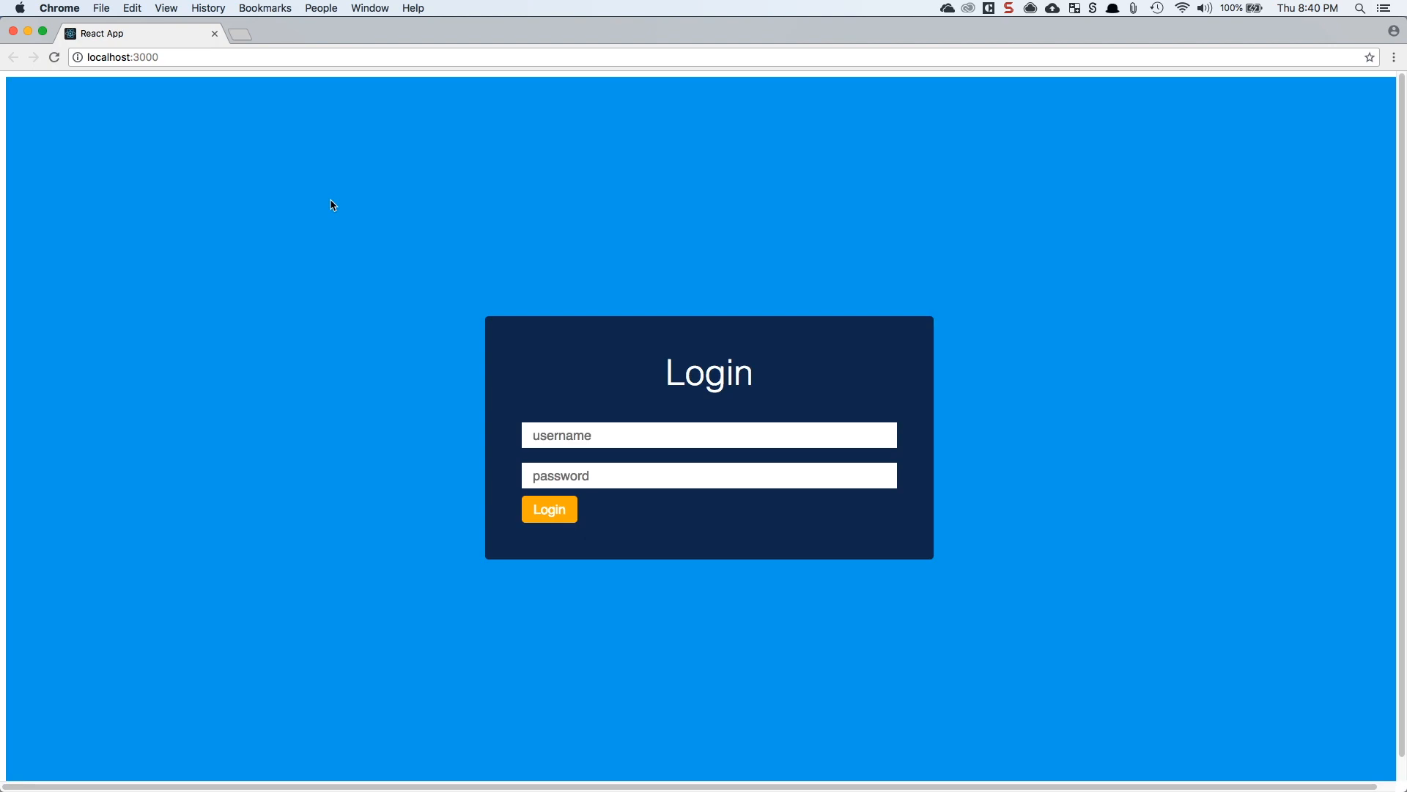
Inspect the Login page and show the DevTools Console output.
right_click(331, 204)
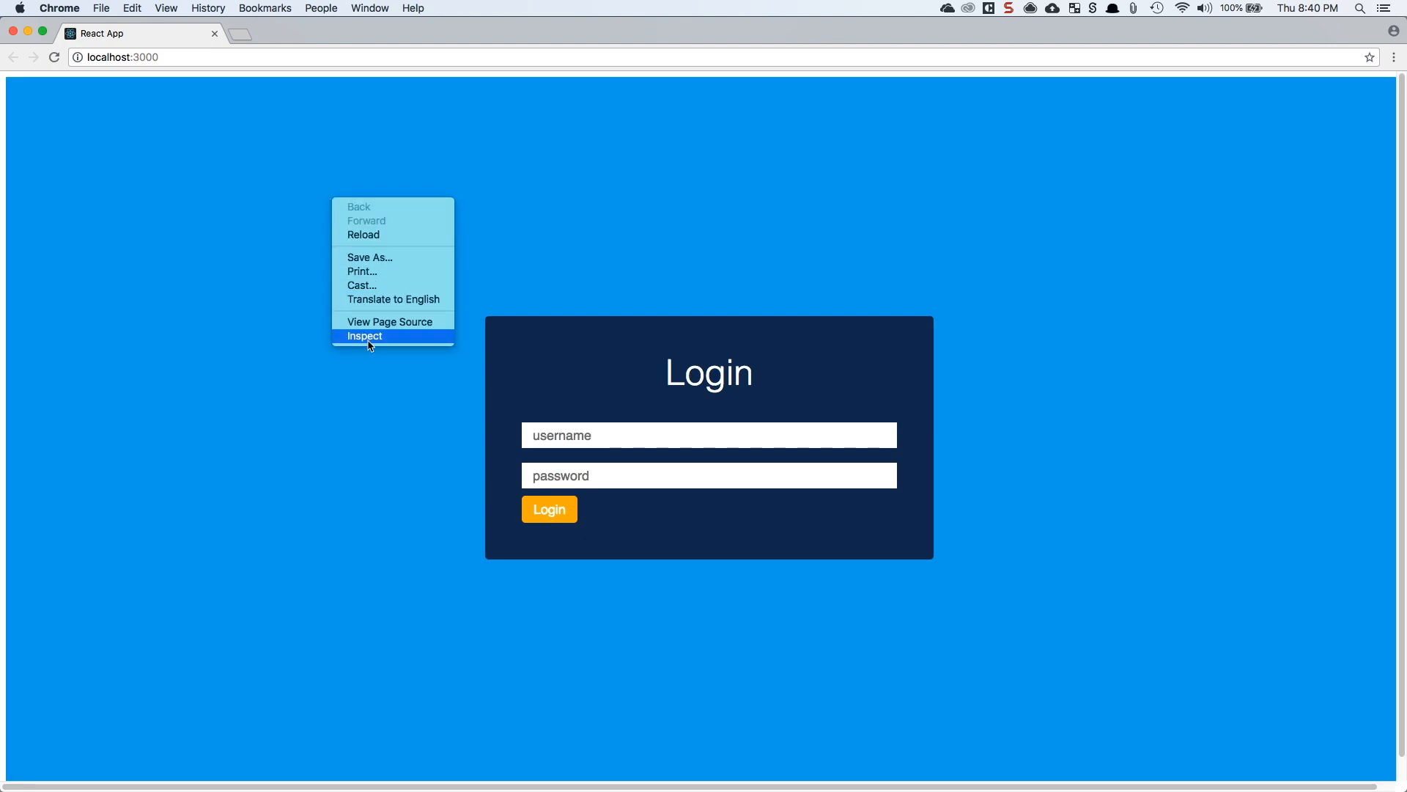
click(555, 178)
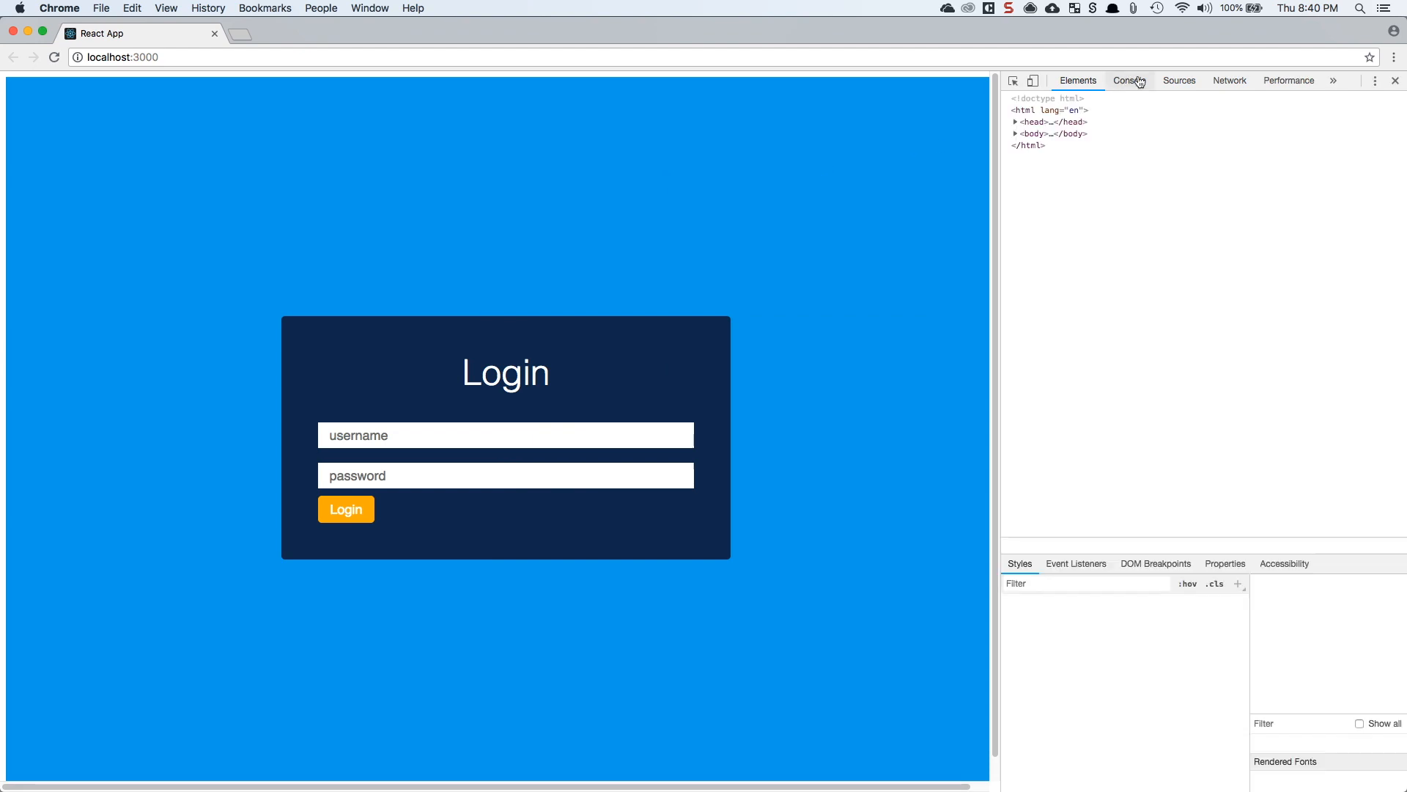
click(1129, 80)
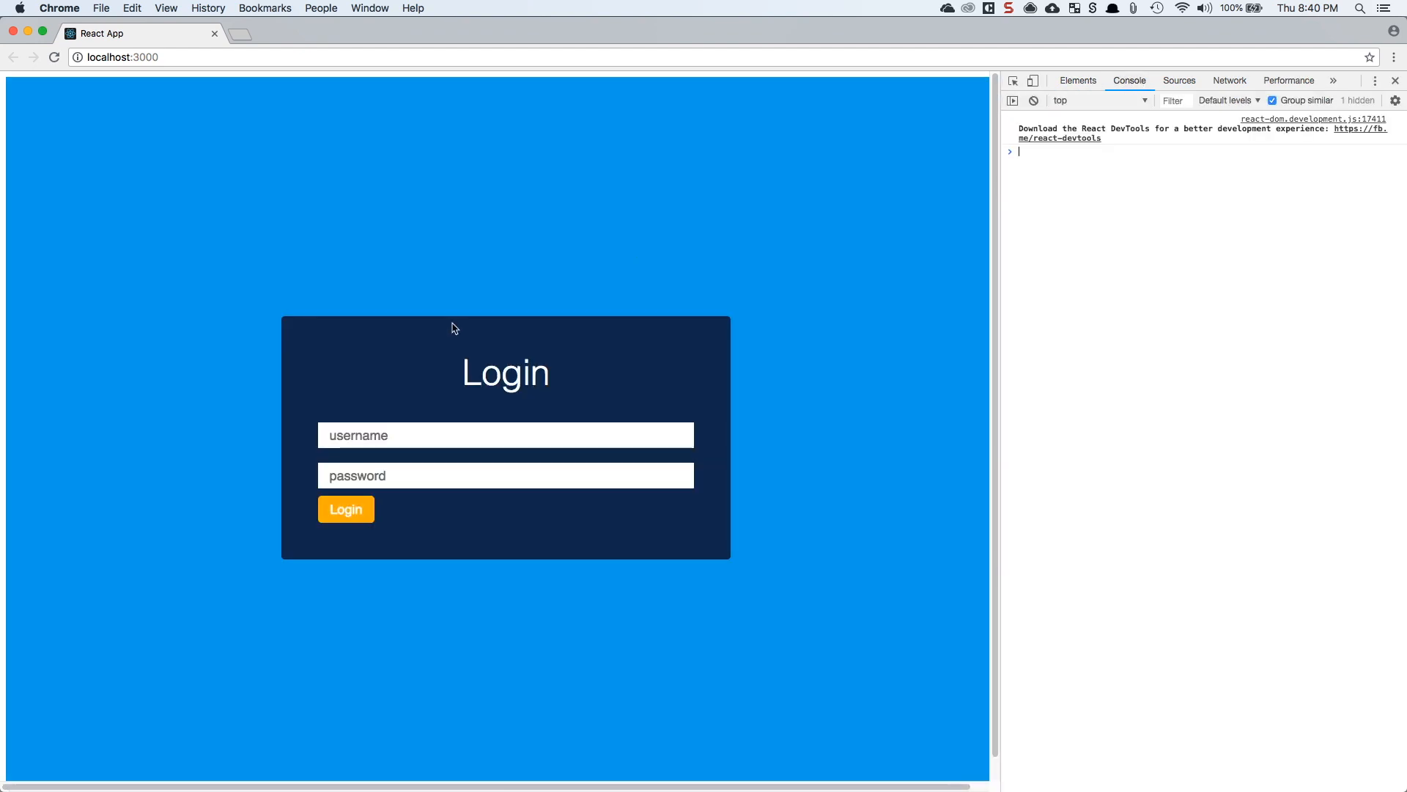
click(345, 509)
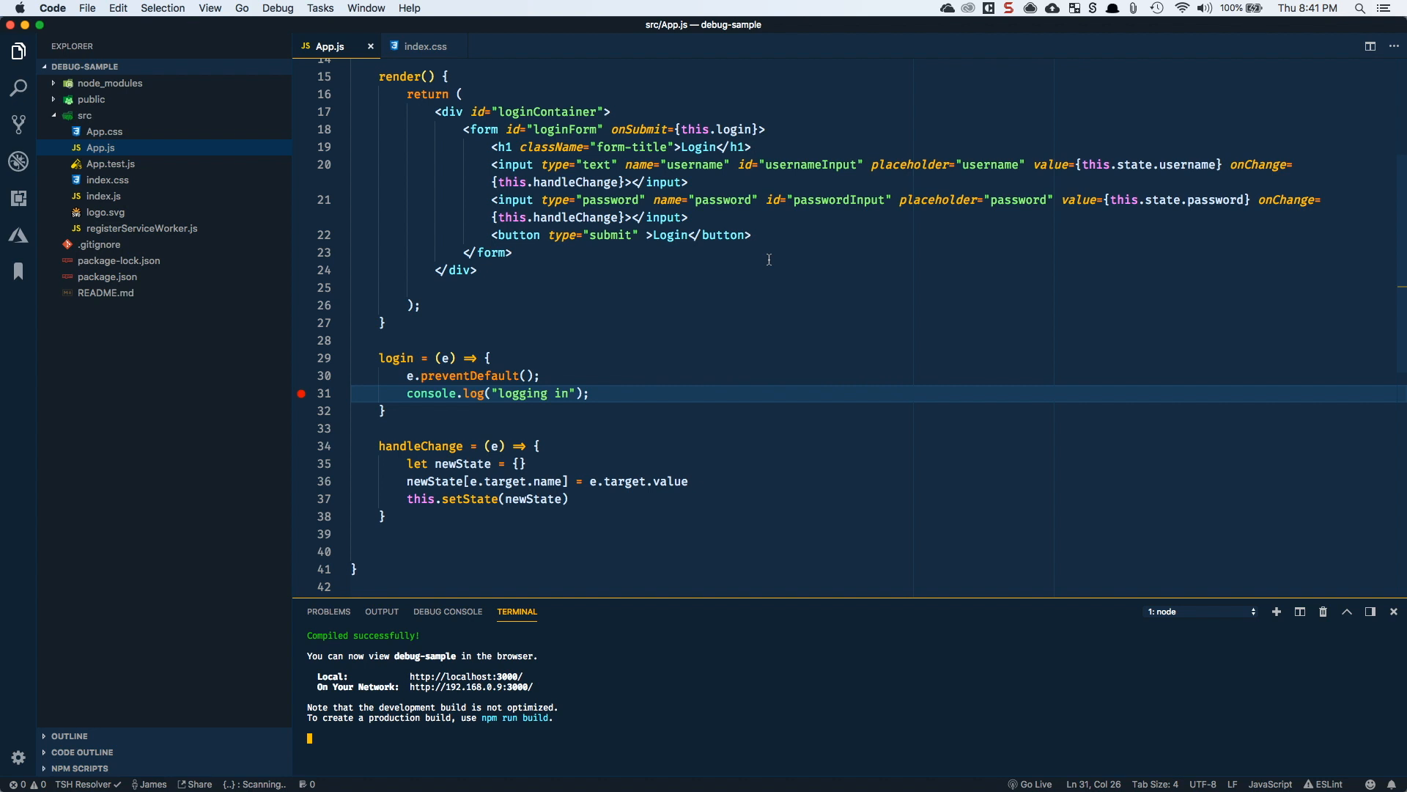
mouse_move(403, 192)
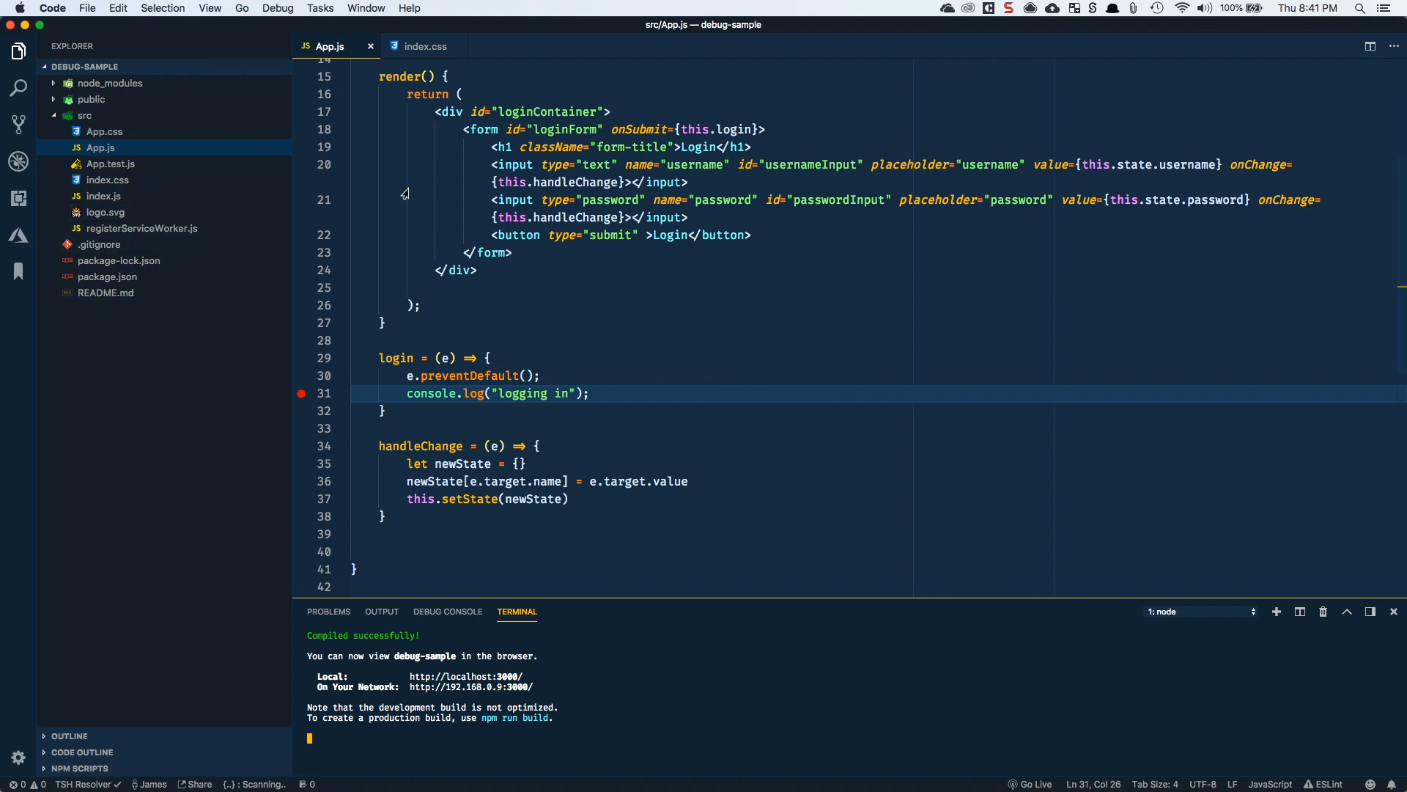
mouse_move(442, 235)
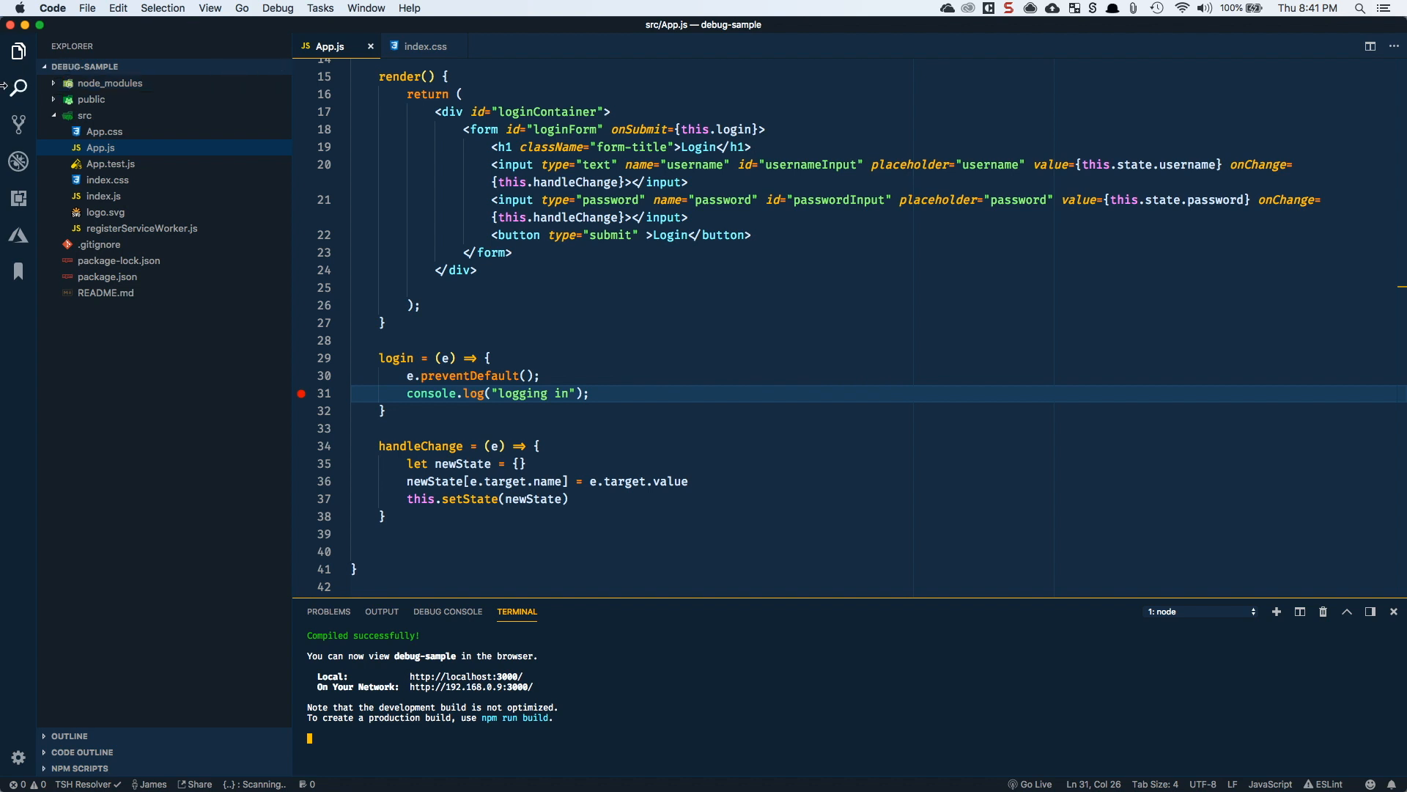
Create a Chrome launch configuration in launch.json and change its URL port from 8080 to 3000.
click(17, 161)
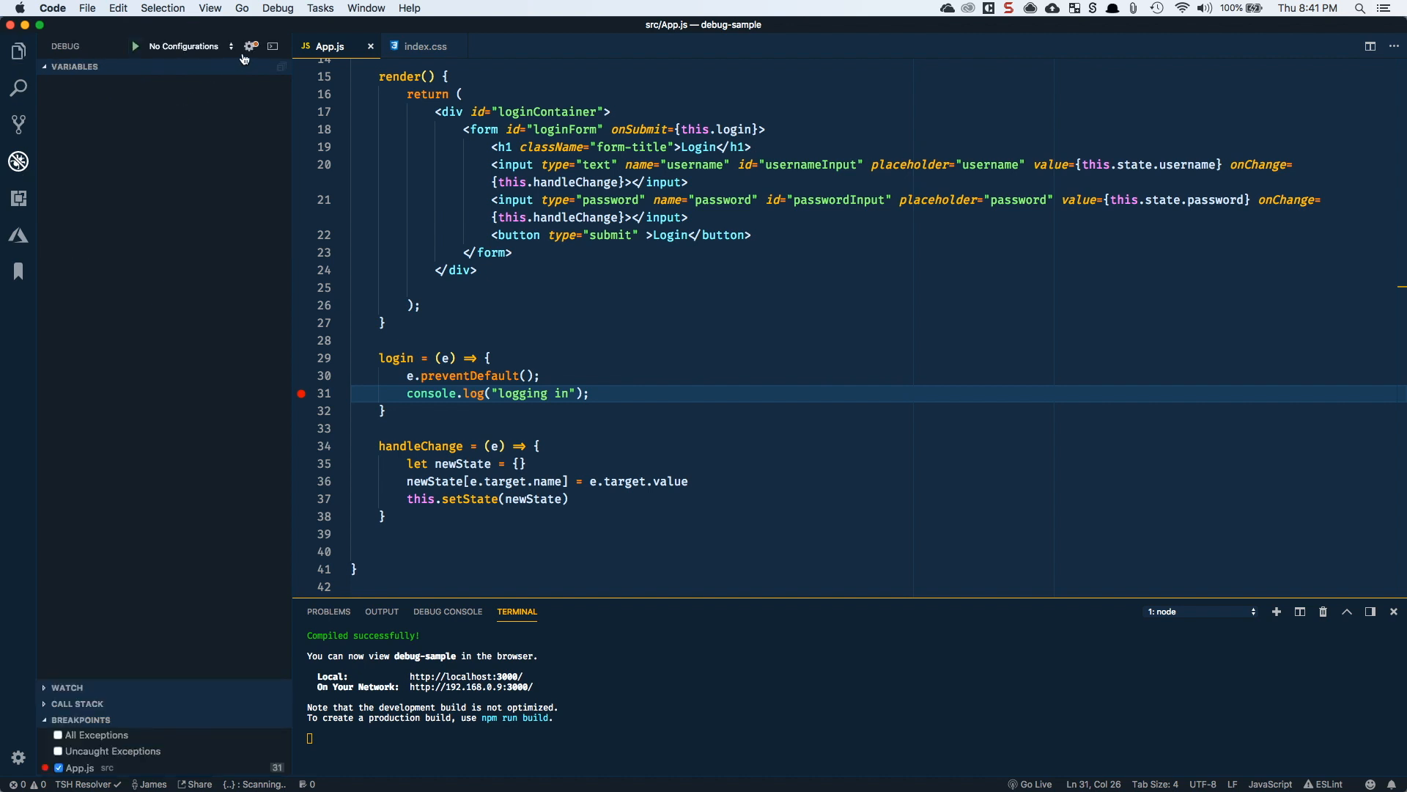
mouse_move(109, 68)
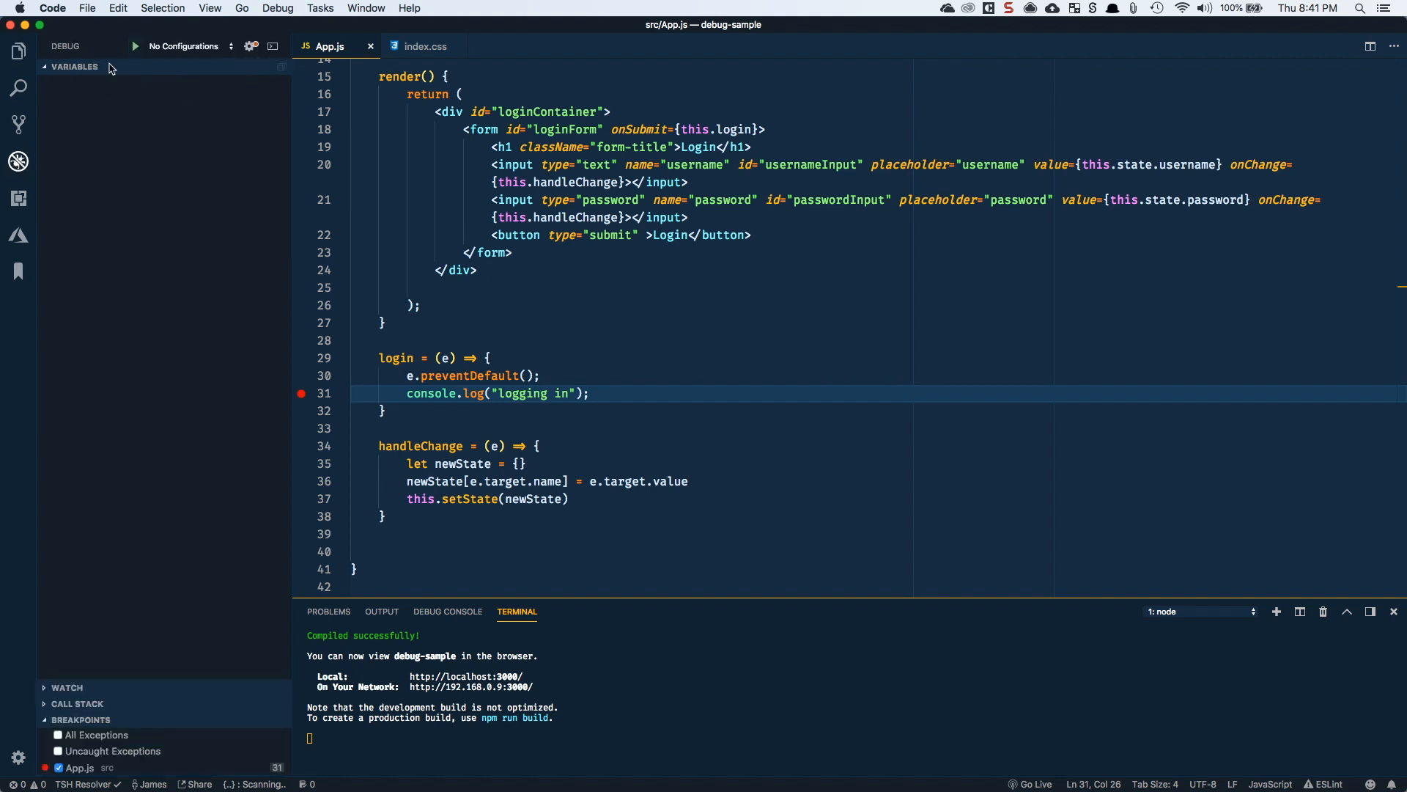
click(251, 45)
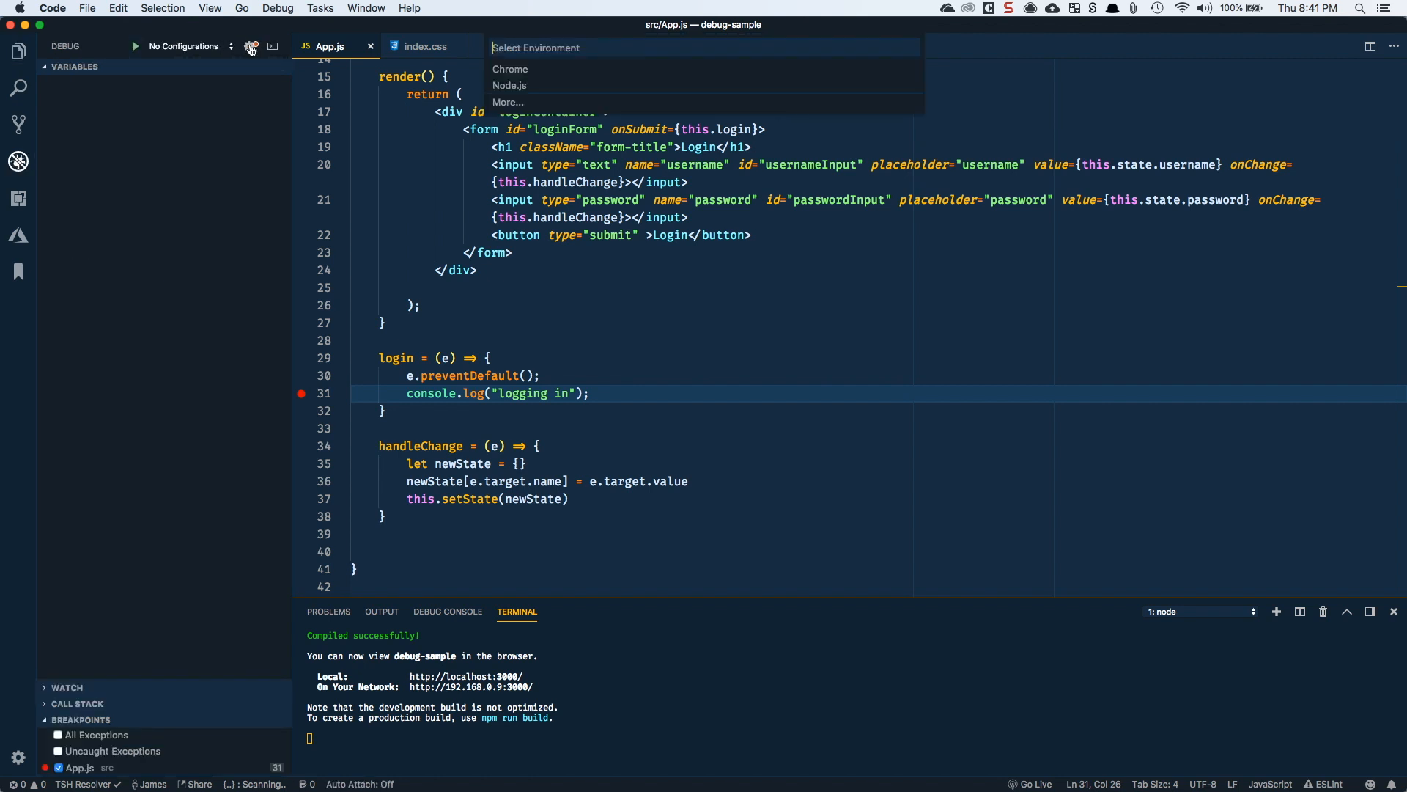
mouse_move(516, 70)
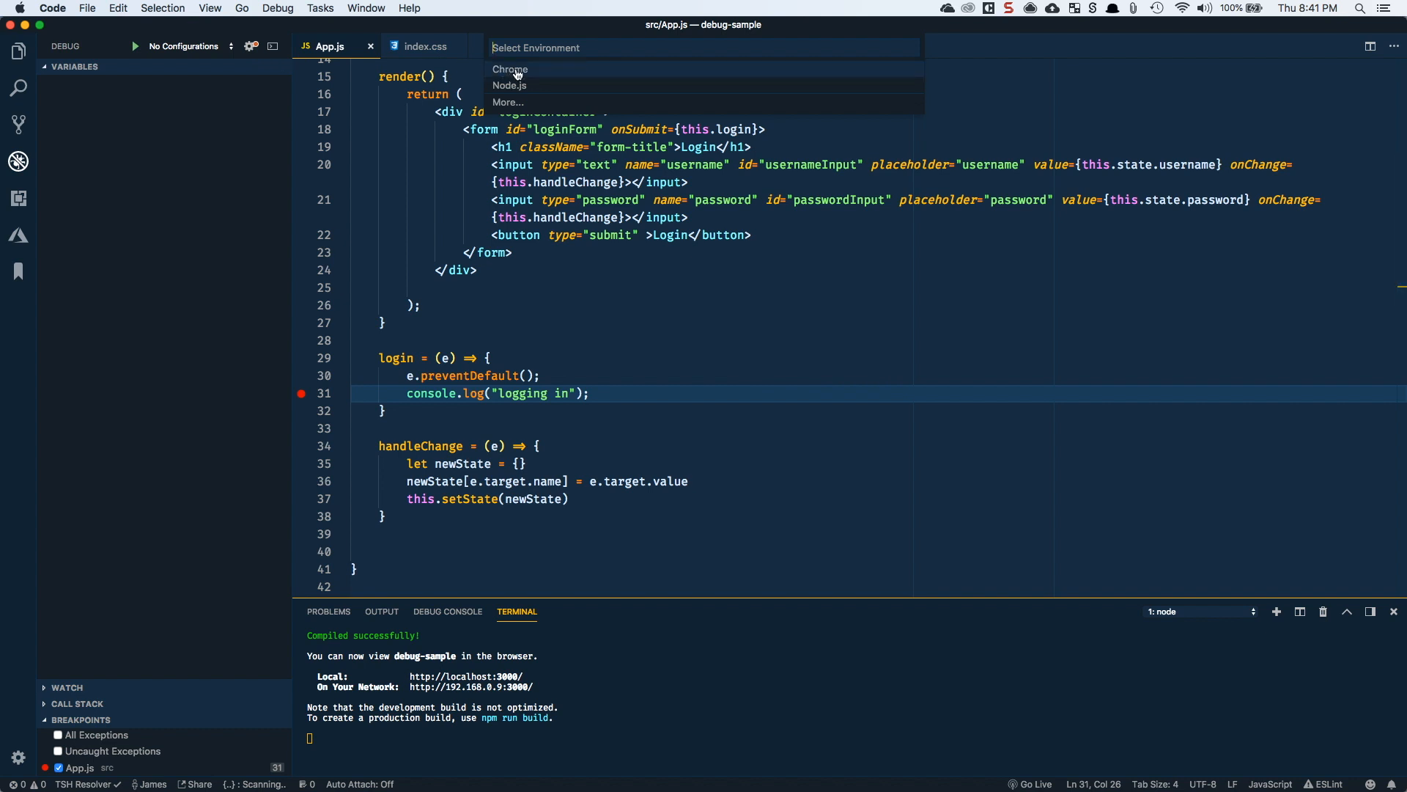
click(510, 69)
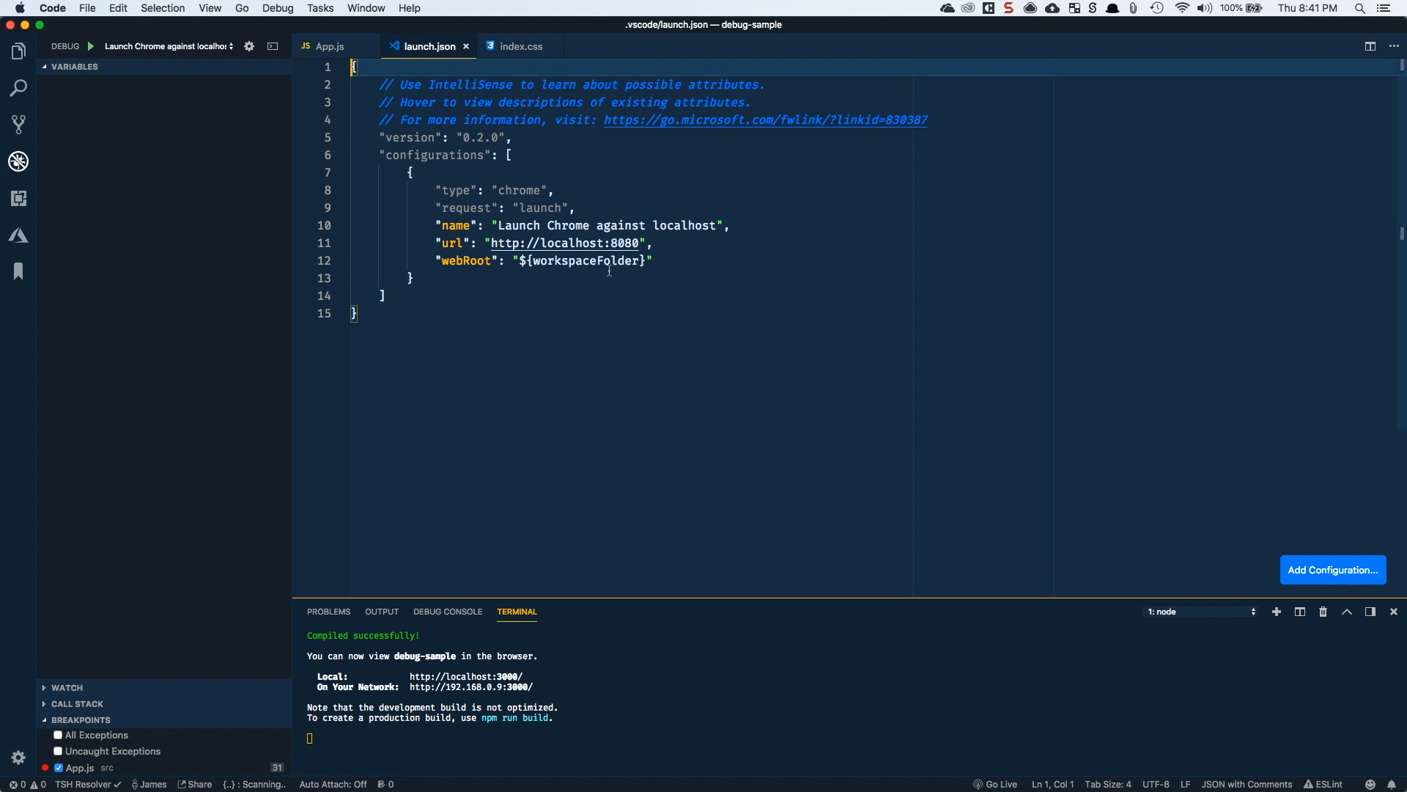
double_click(625, 243)
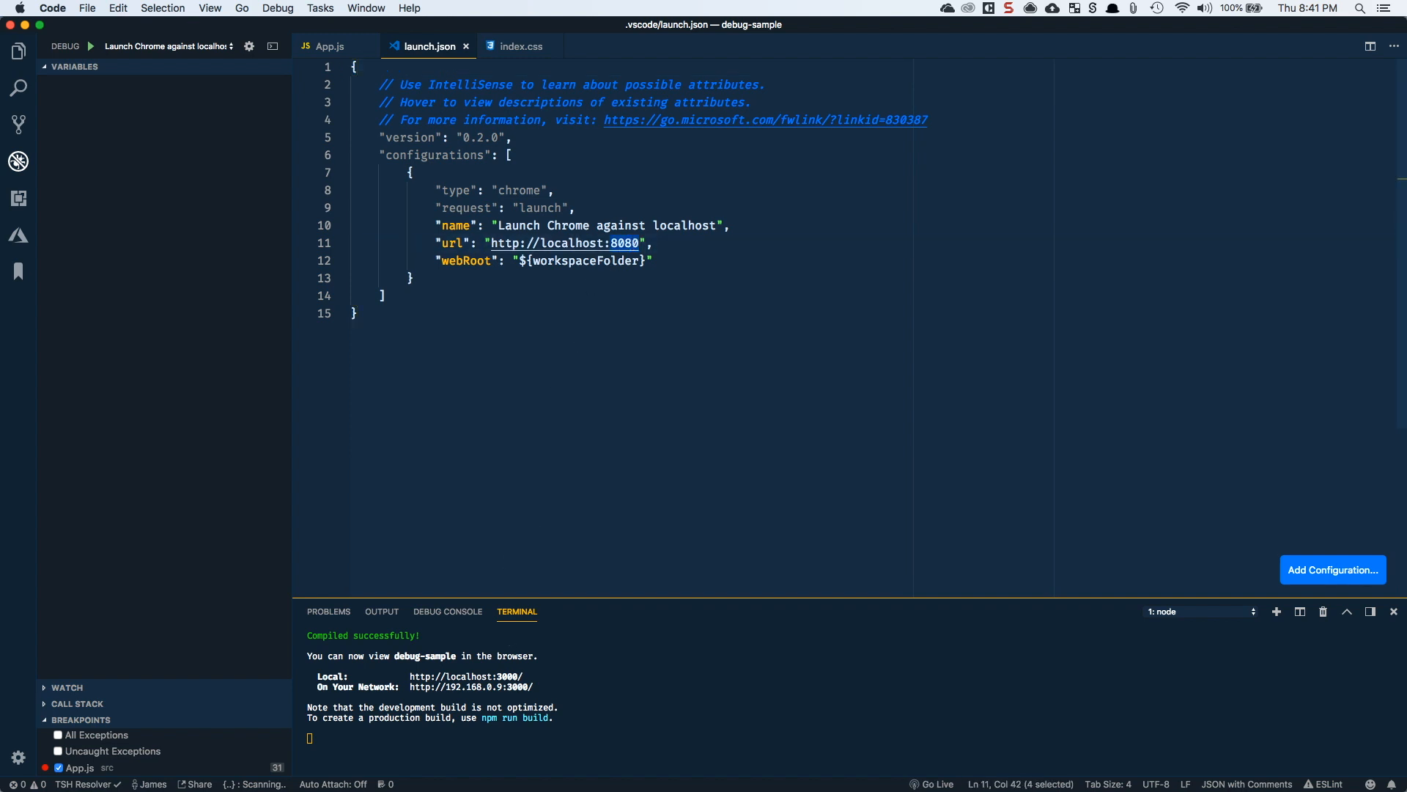
text(3000)
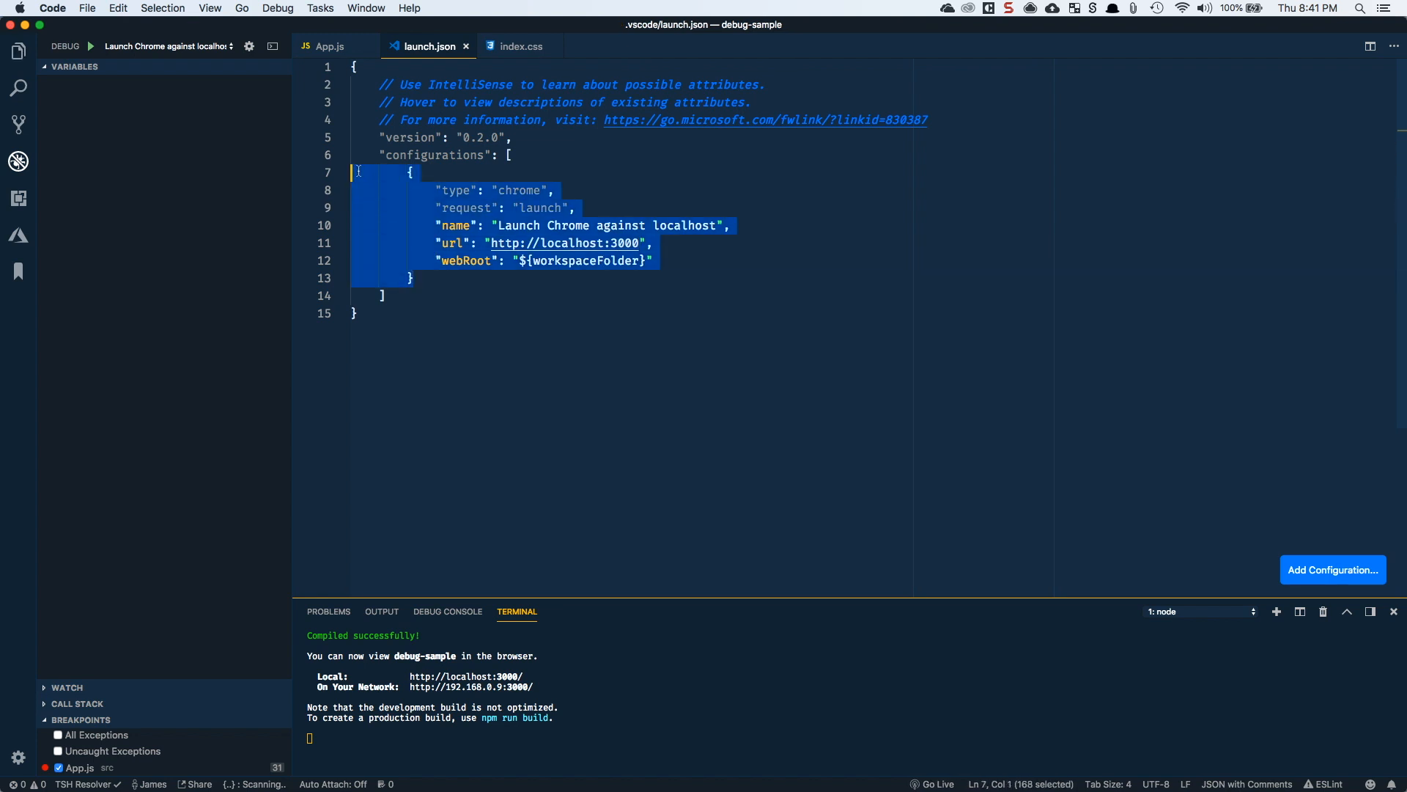
Show the enabled extensions list and locate the installed Debugger for Chrome extension.
click(18, 198)
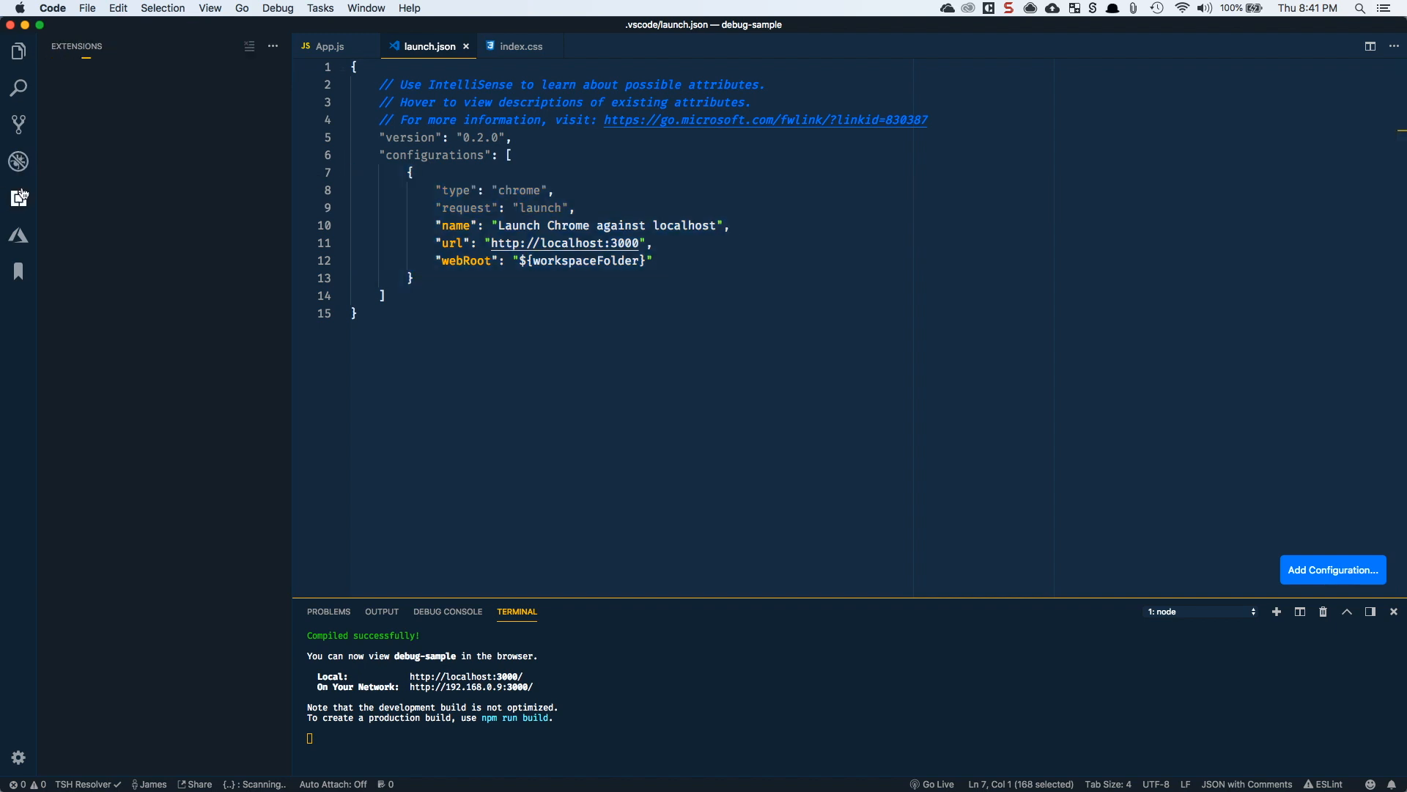
click(17, 198)
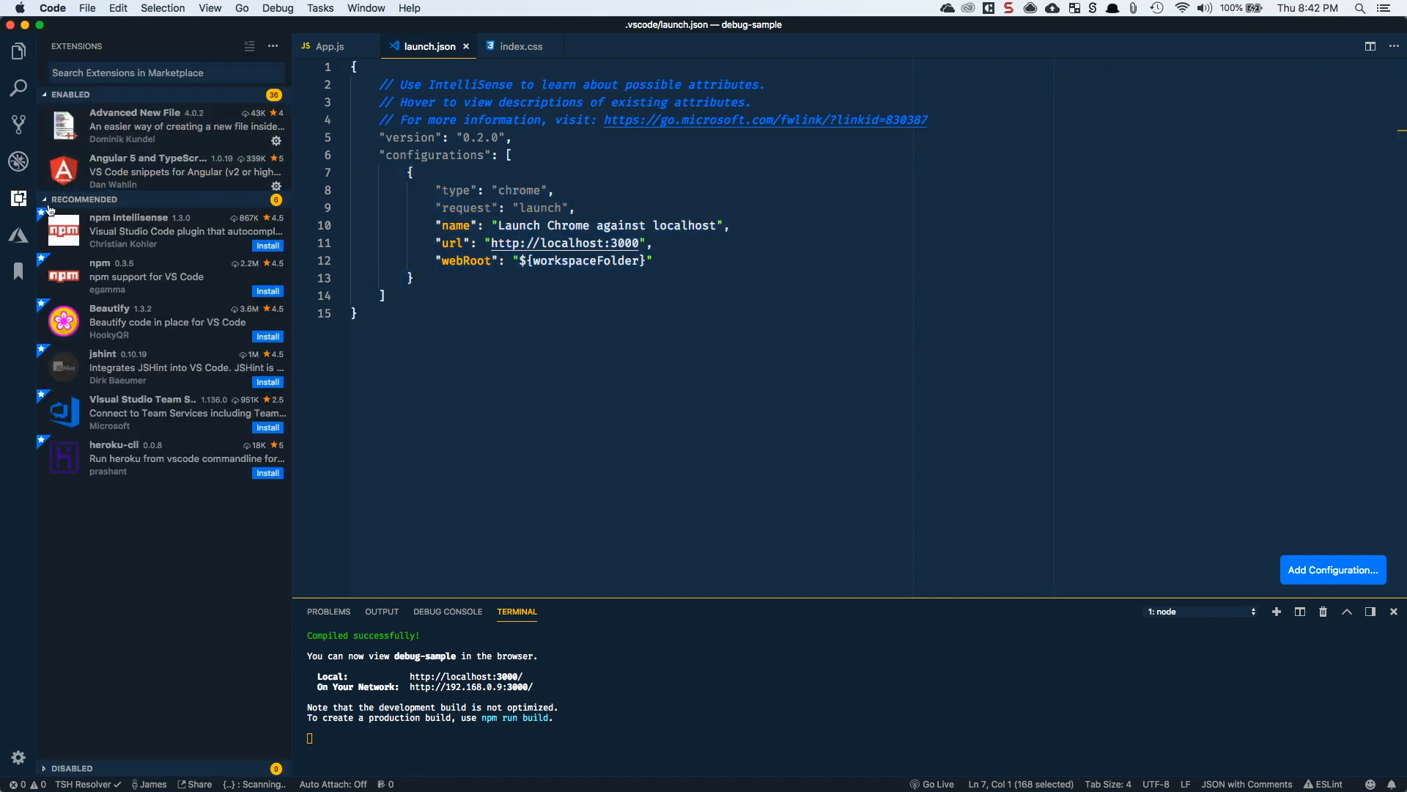
scroll(down, 3)
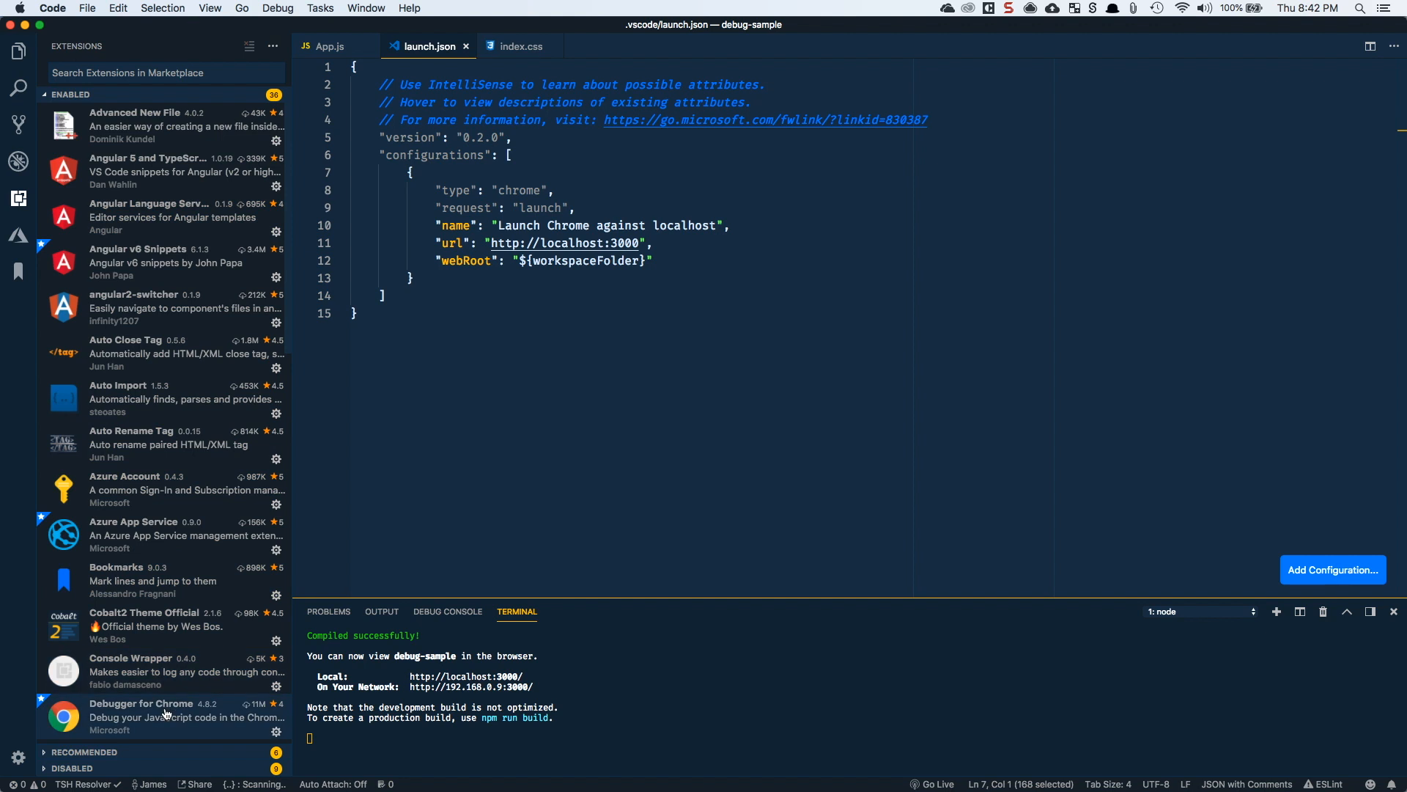
click(140, 709)
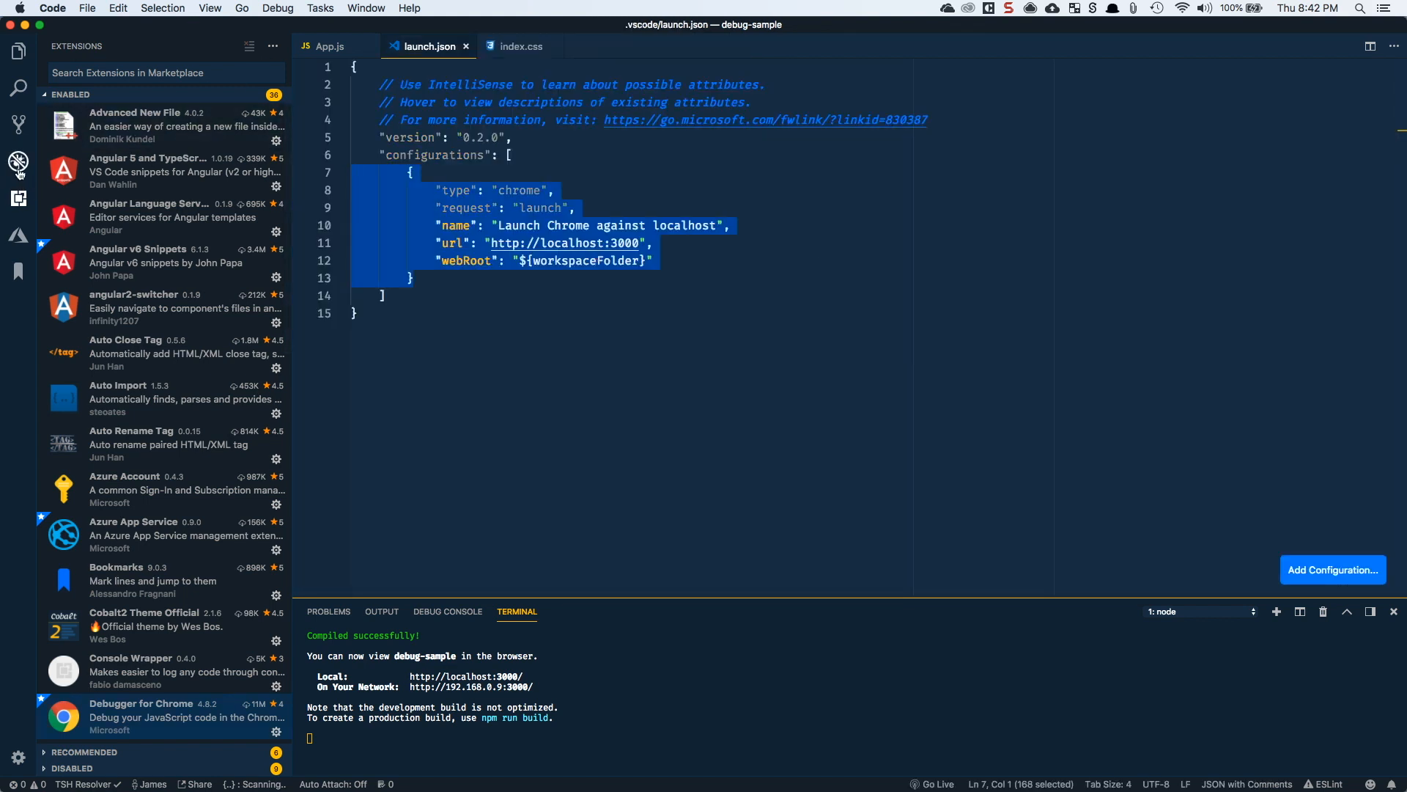
With App.js active, run the 'Launch Chrome against localhost' configuration from the Debug view.
click(17, 165)
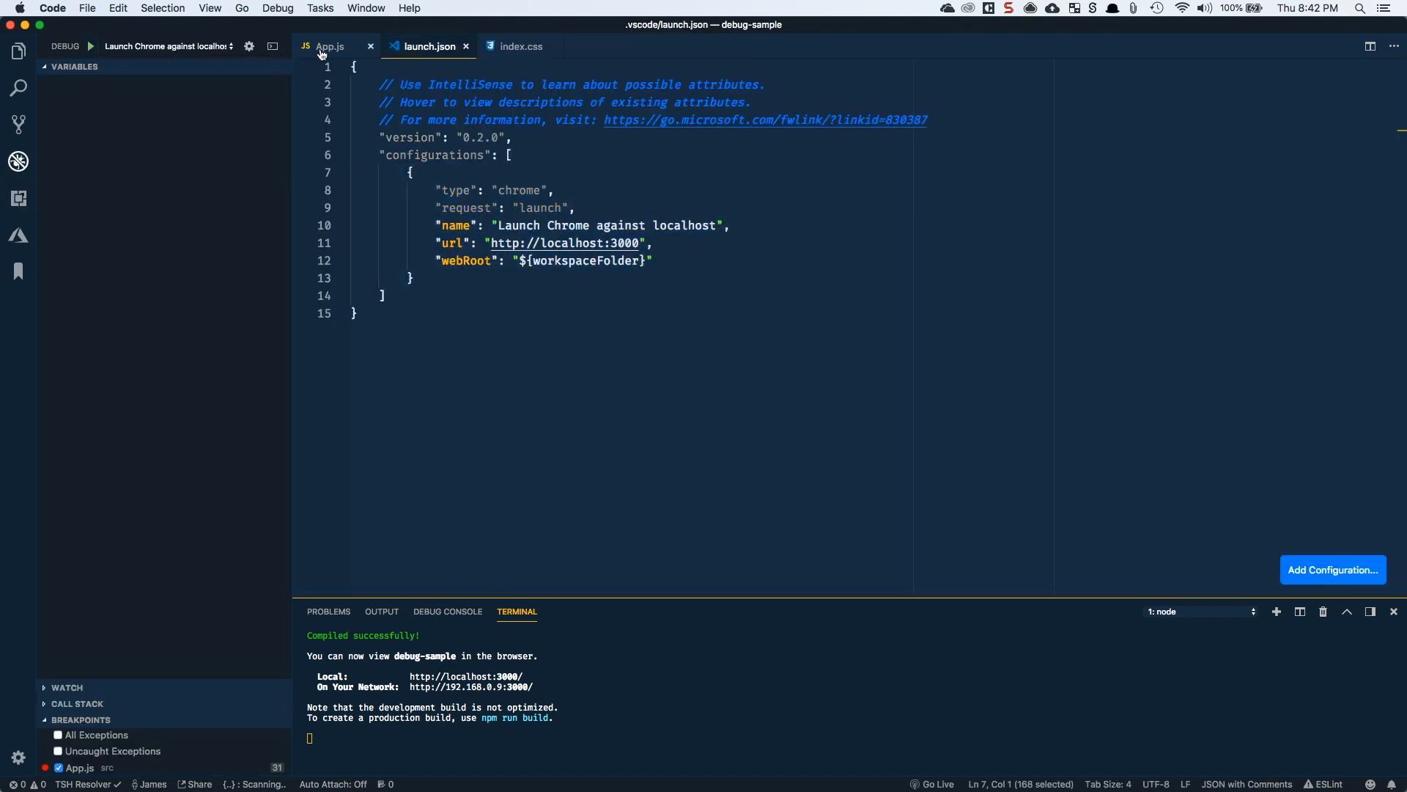
click(330, 46)
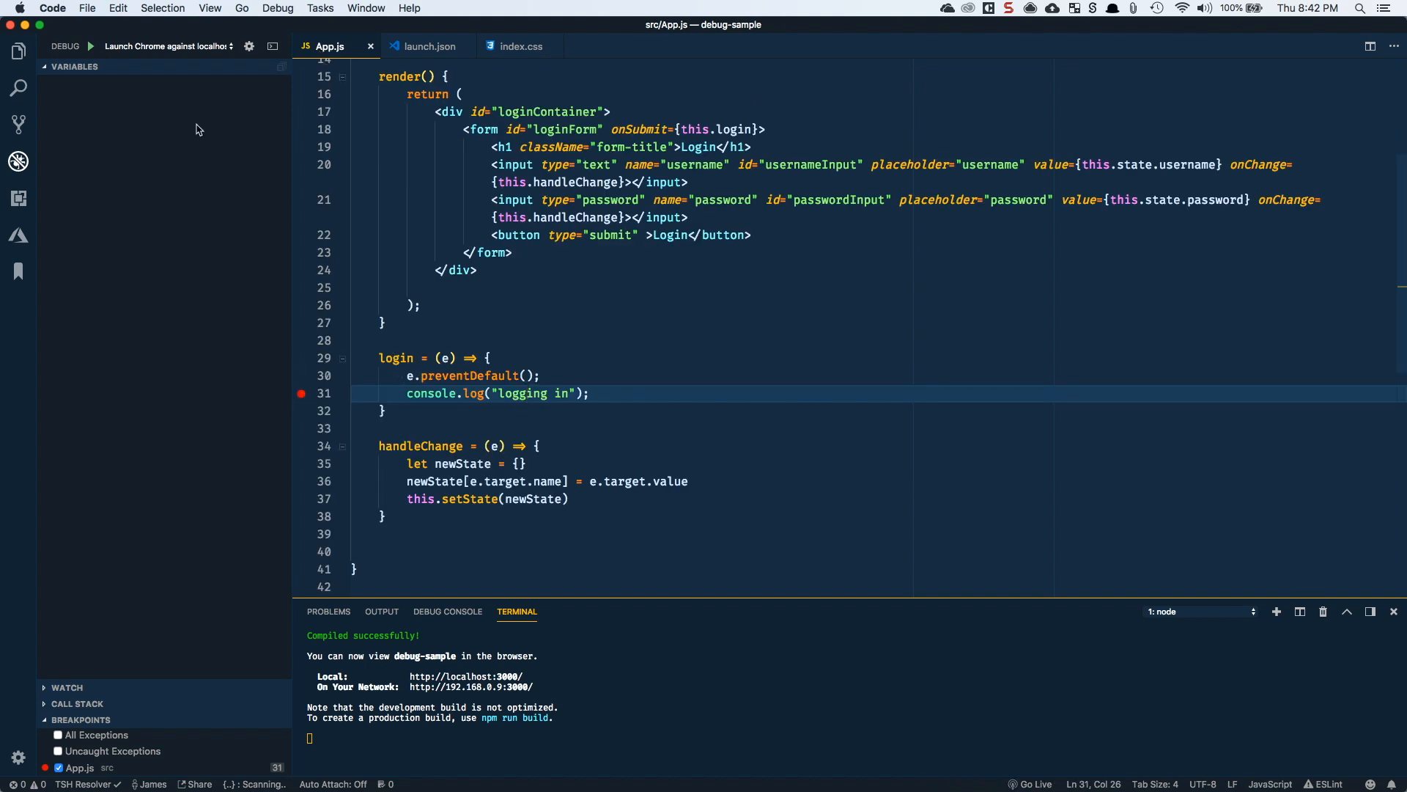
click(166, 45)
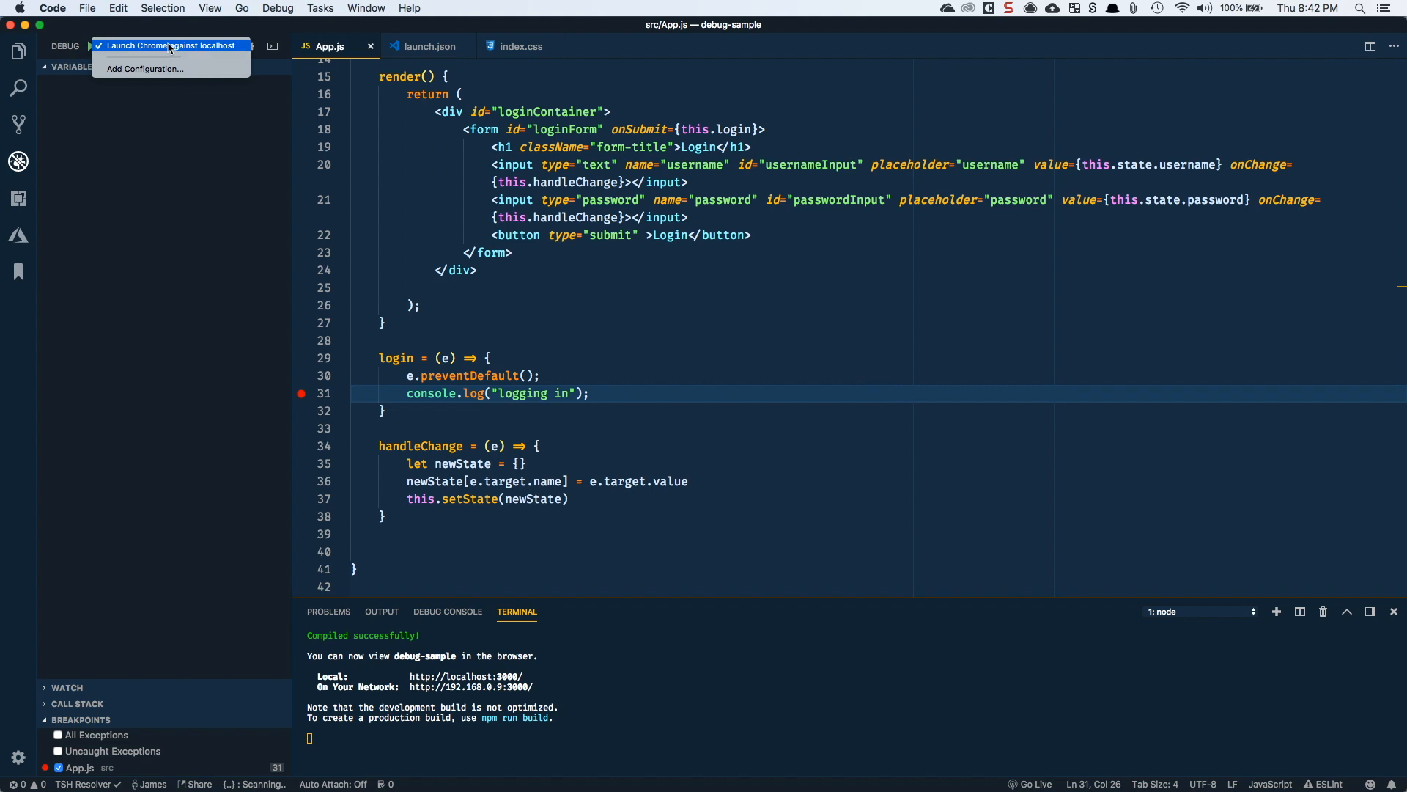
click(167, 45)
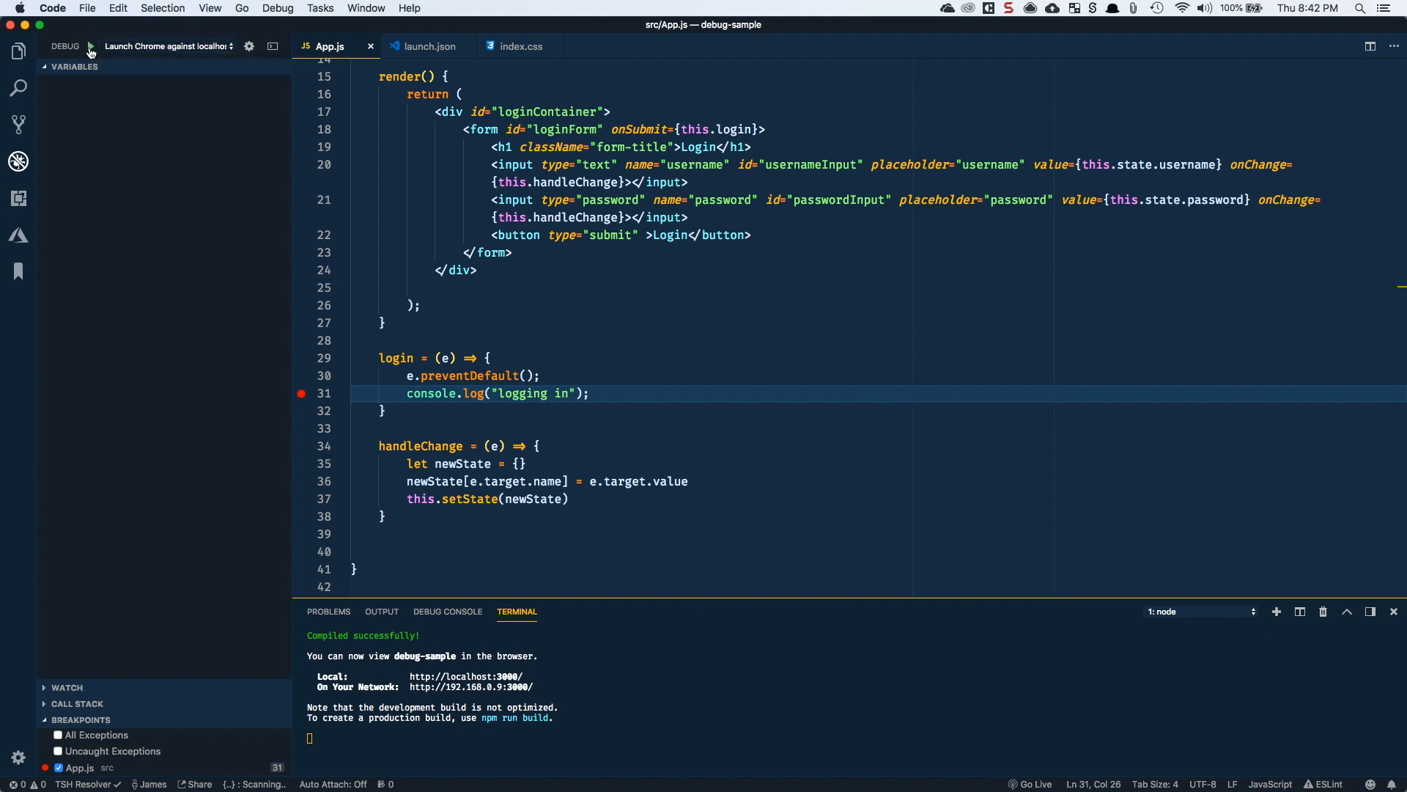
click(131, 45)
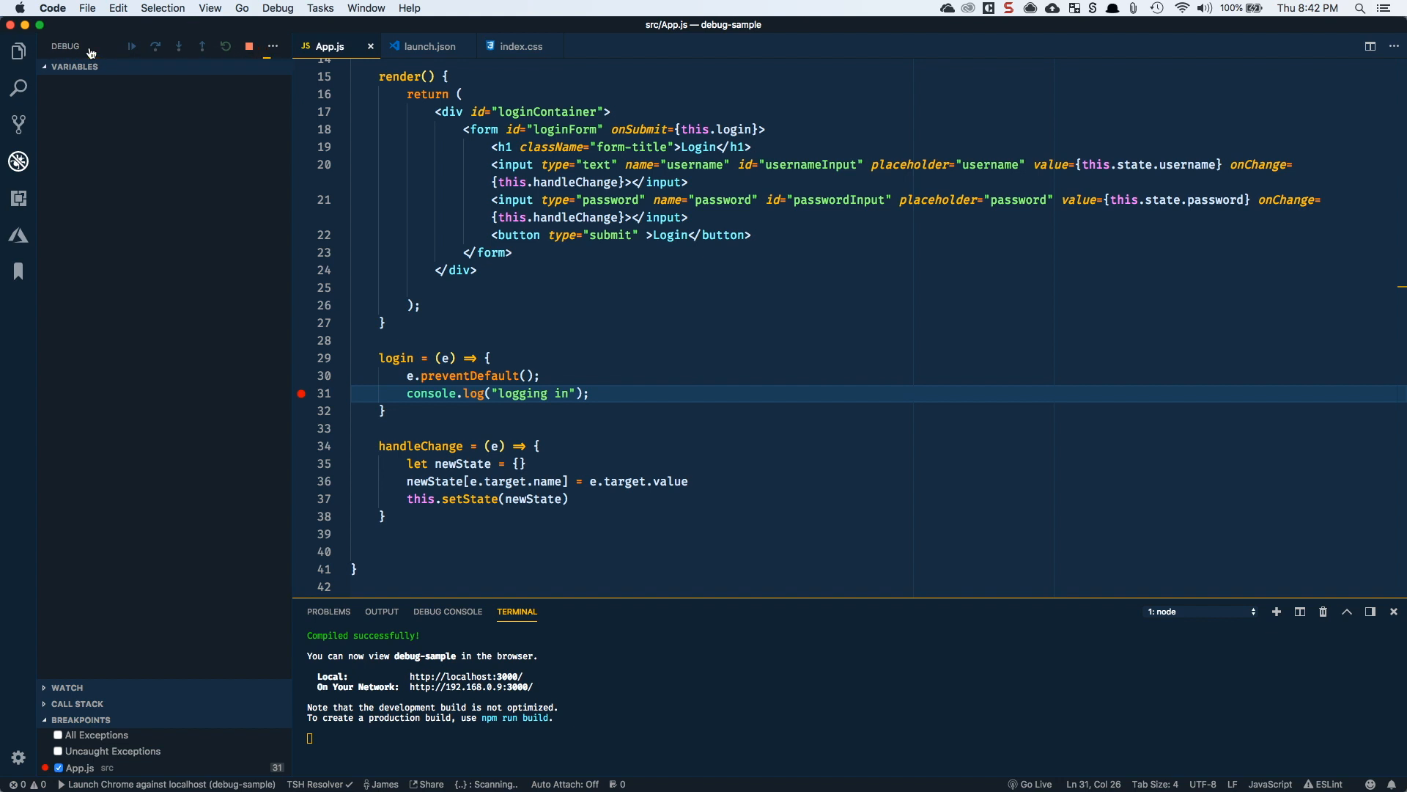
click(131, 46)
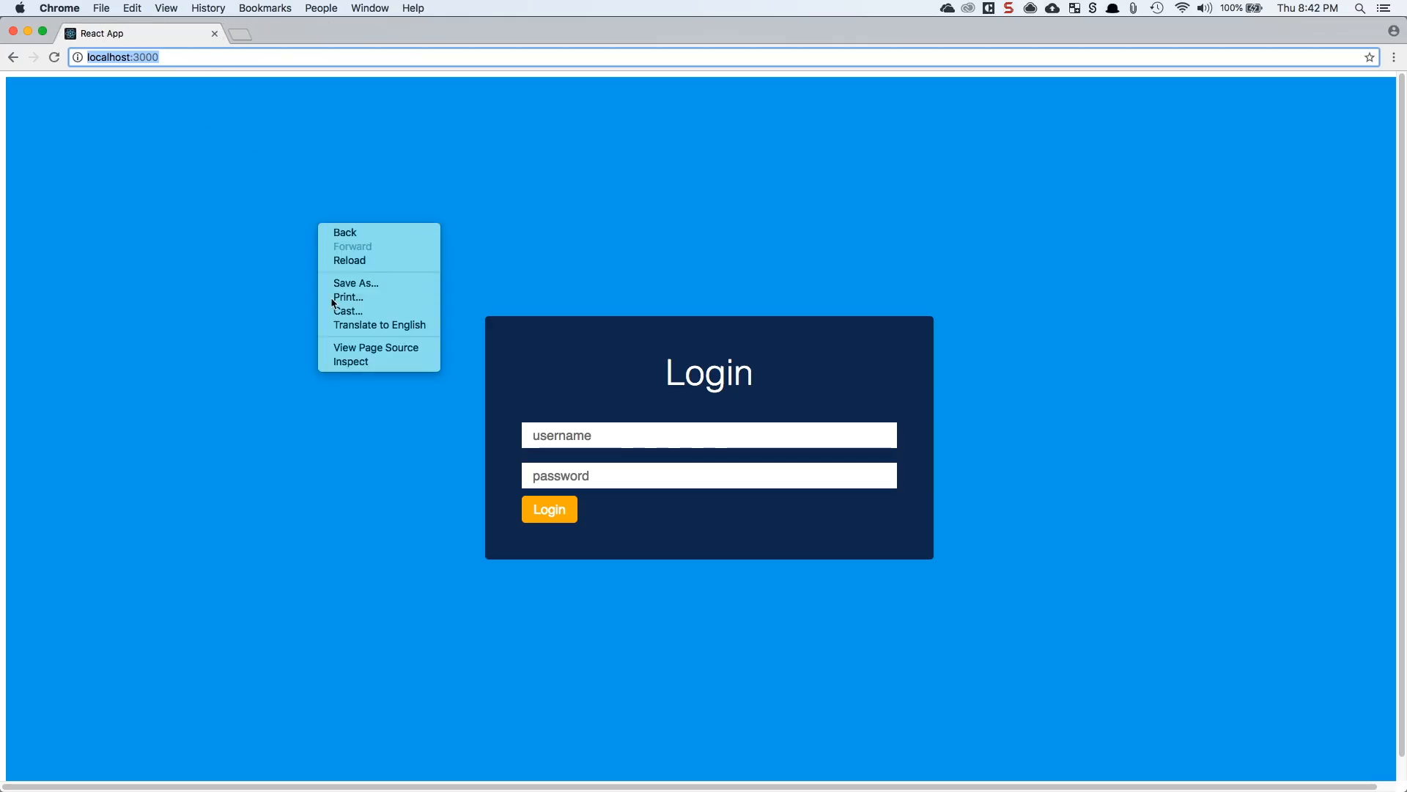
Dismiss the context menu on the launched Login page before submitting the form.
click(350, 364)
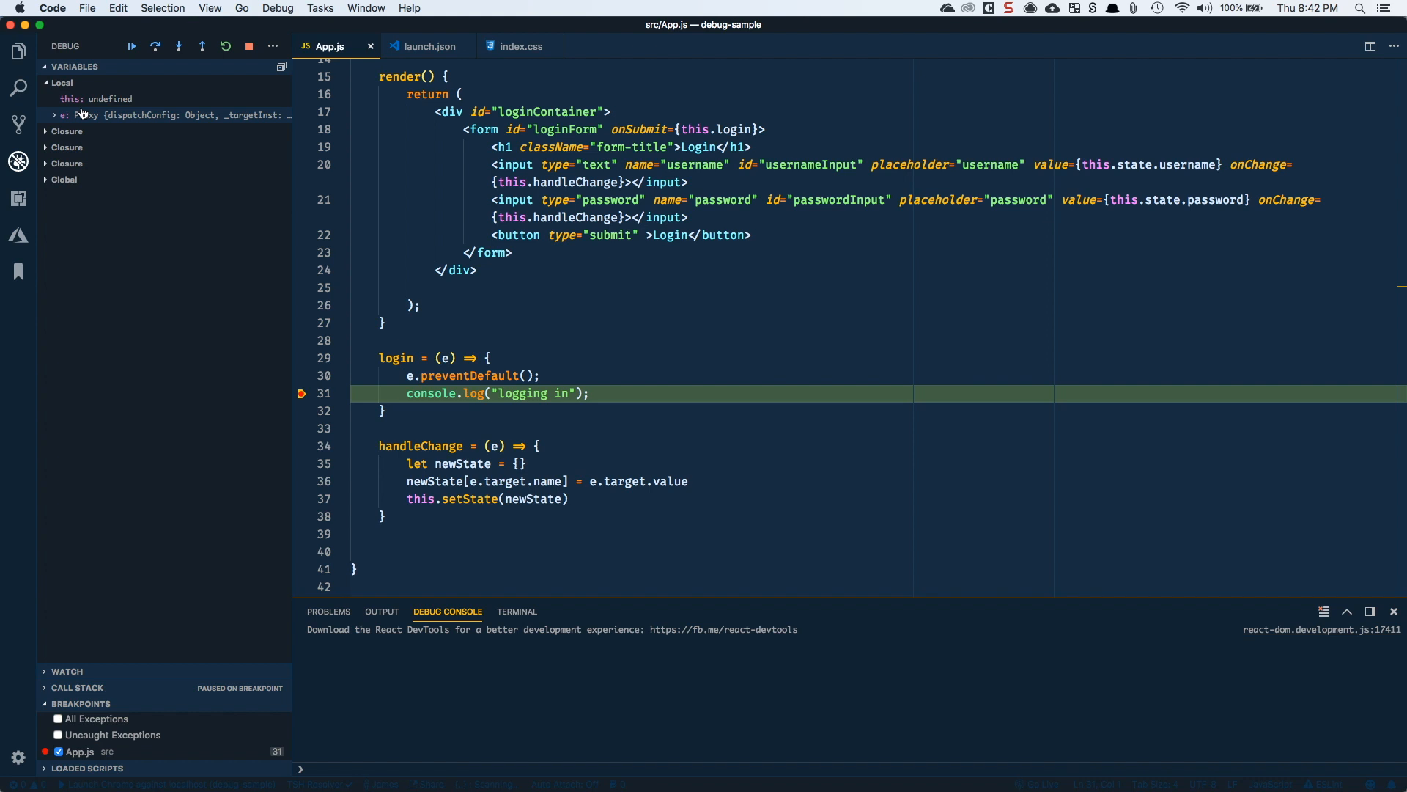
Expand Closure and _this in Variables to see state with empty username and password.
click(44, 131)
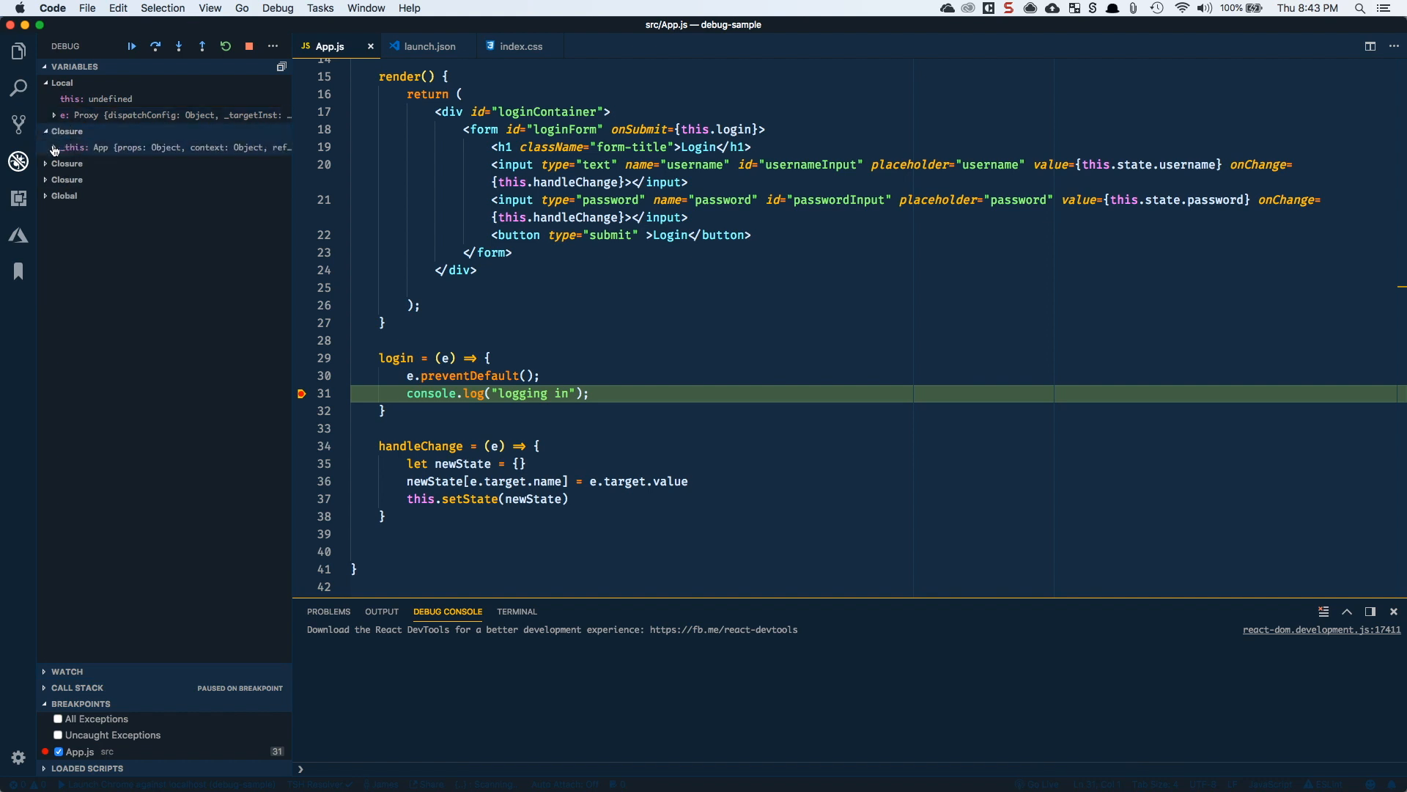
click(52, 147)
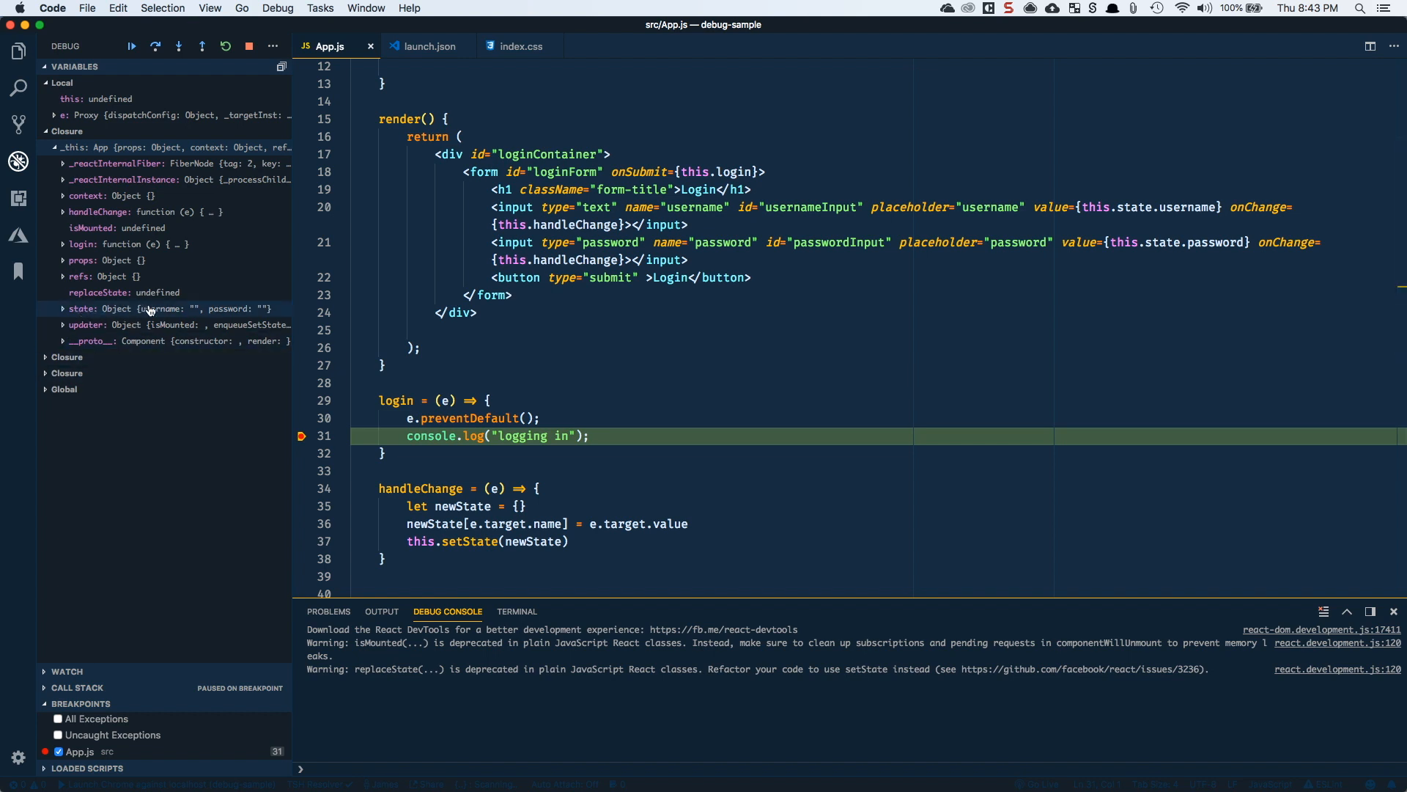
mouse_move(185, 314)
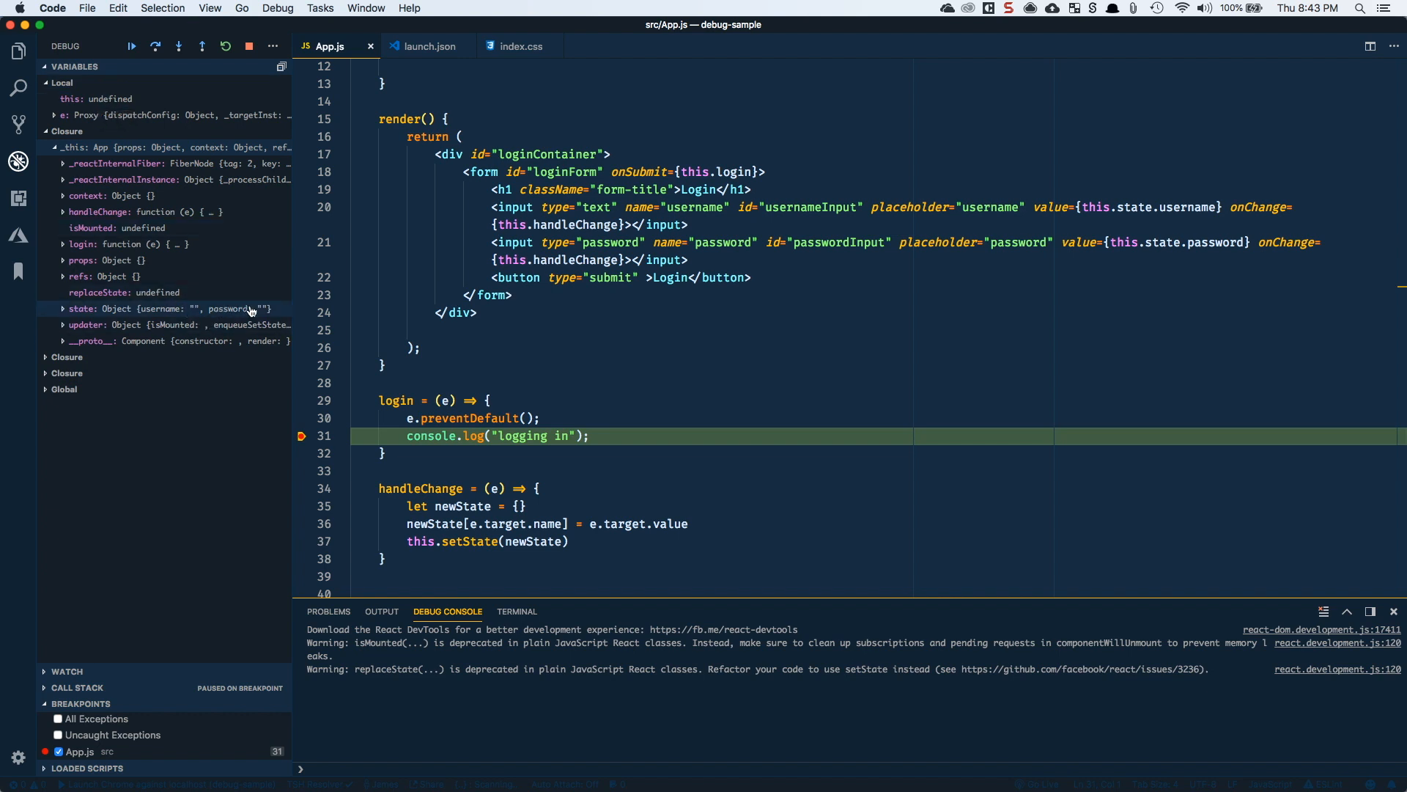
click(132, 45)
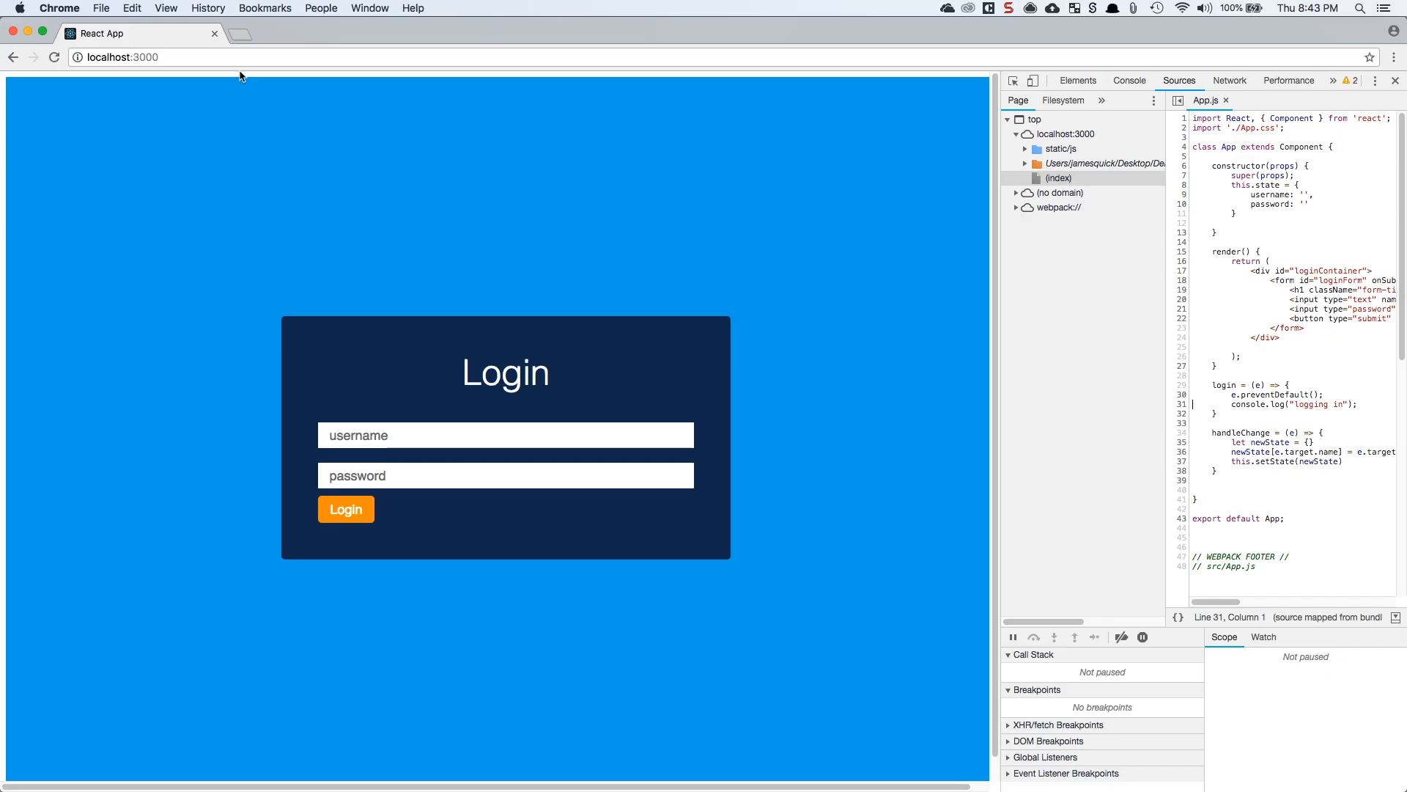
Log in as 'james' and inspect the App state showing username "james" at the breakpoint.
text(james)
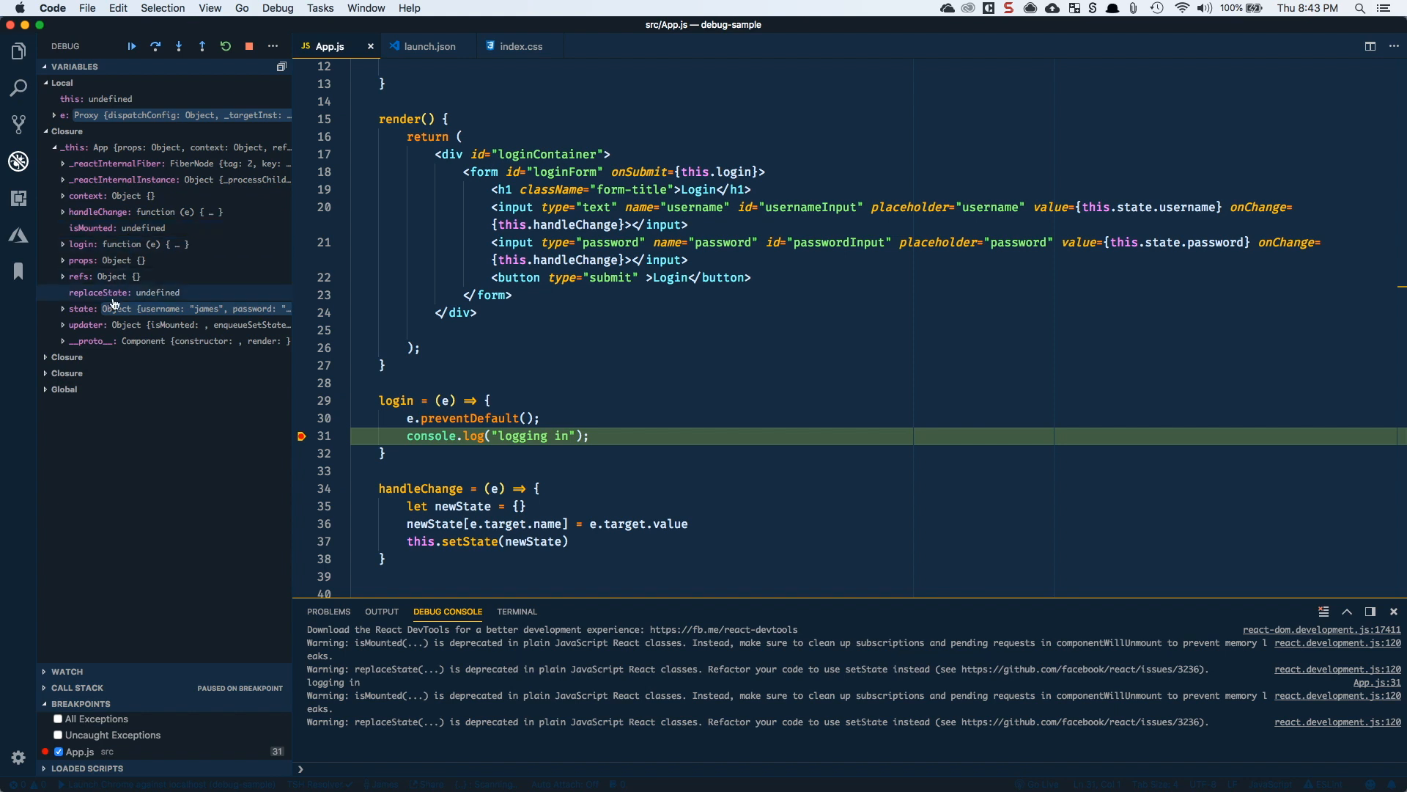
mouse_move(181, 309)
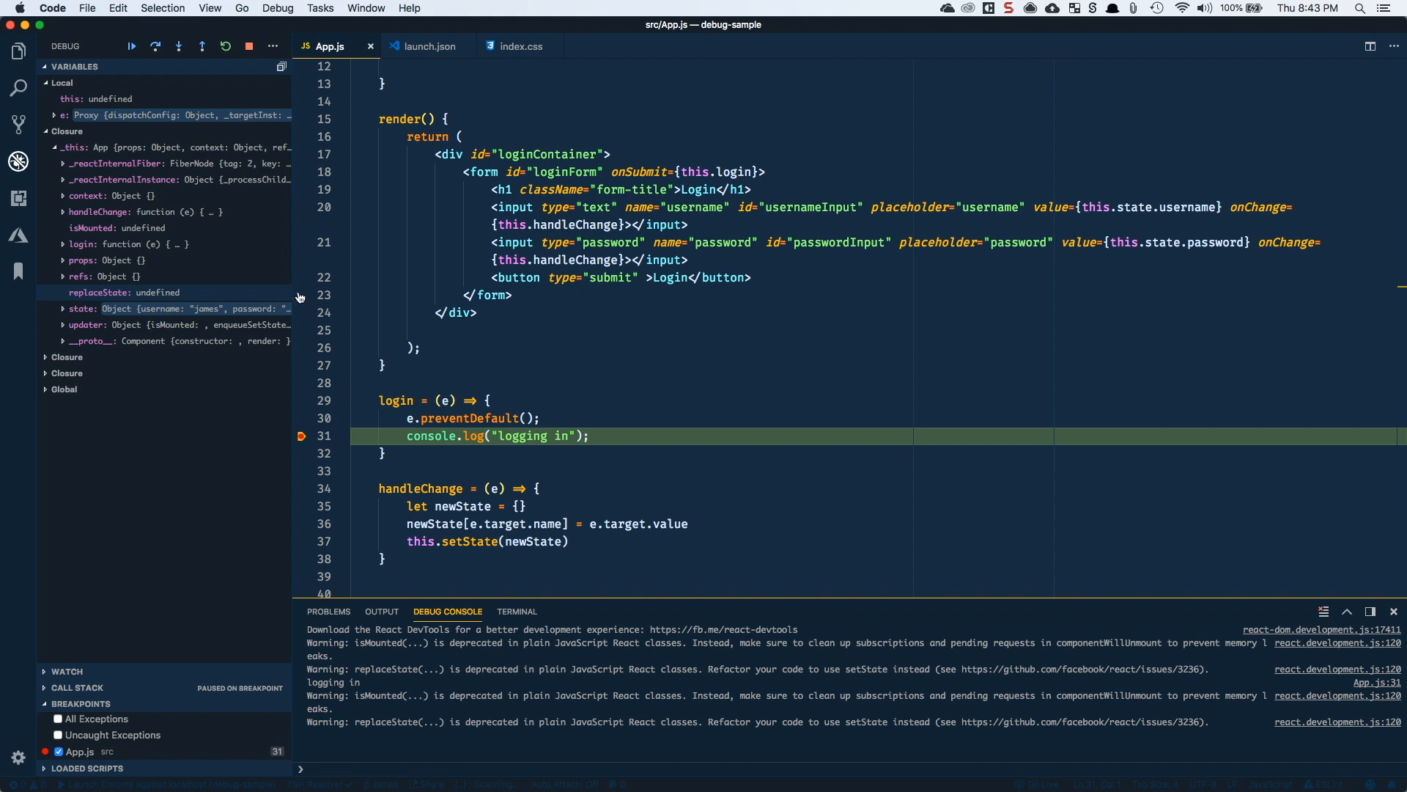
click(68, 308)
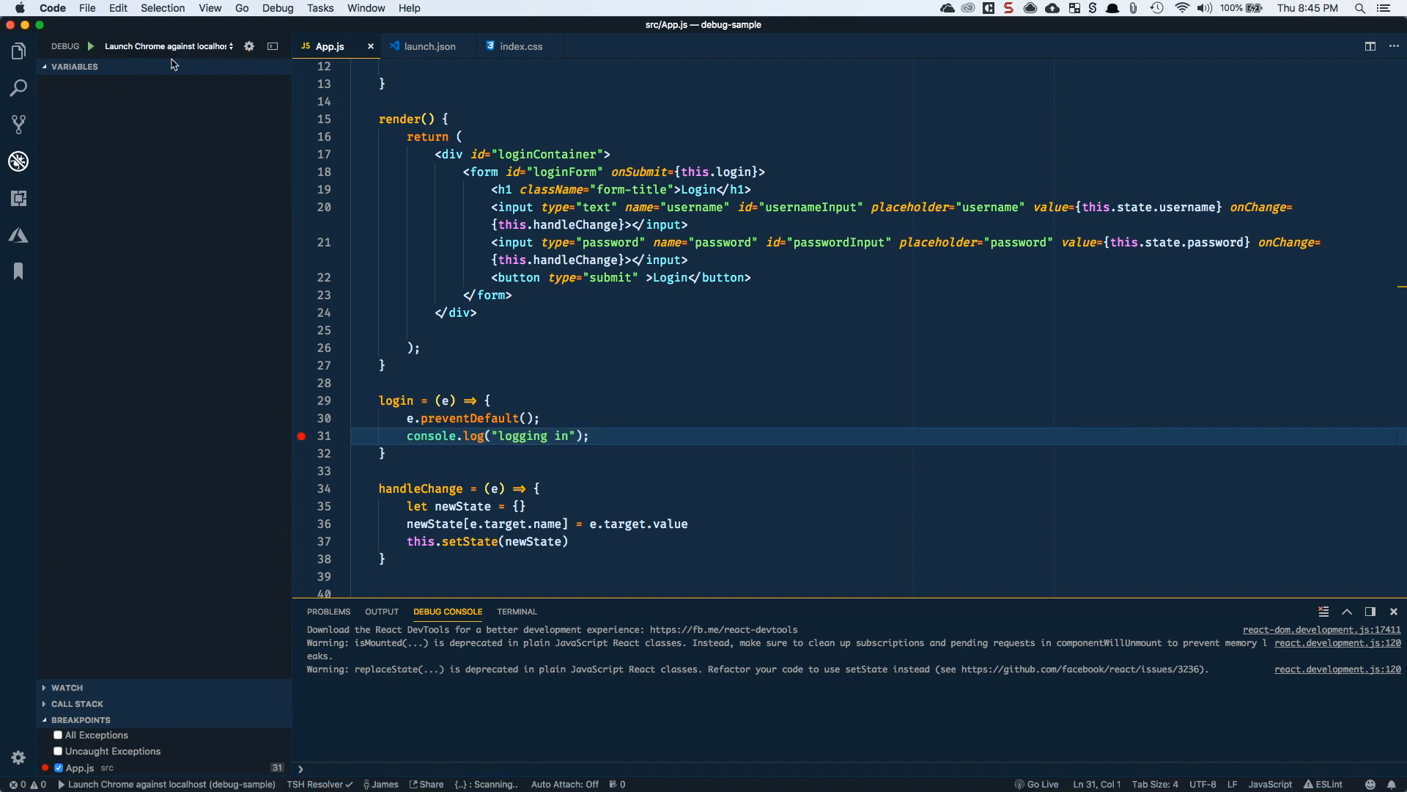
click(18, 51)
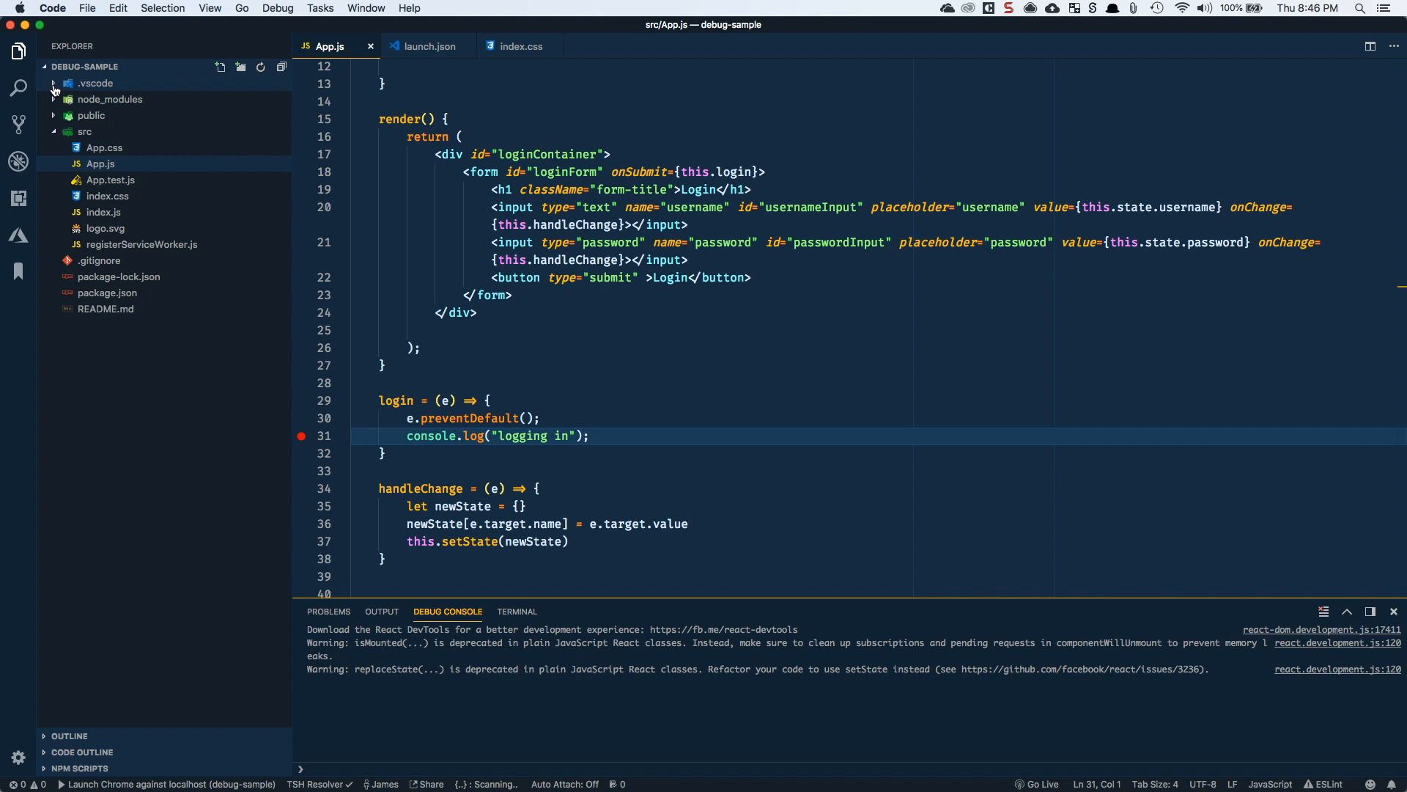
click(94, 83)
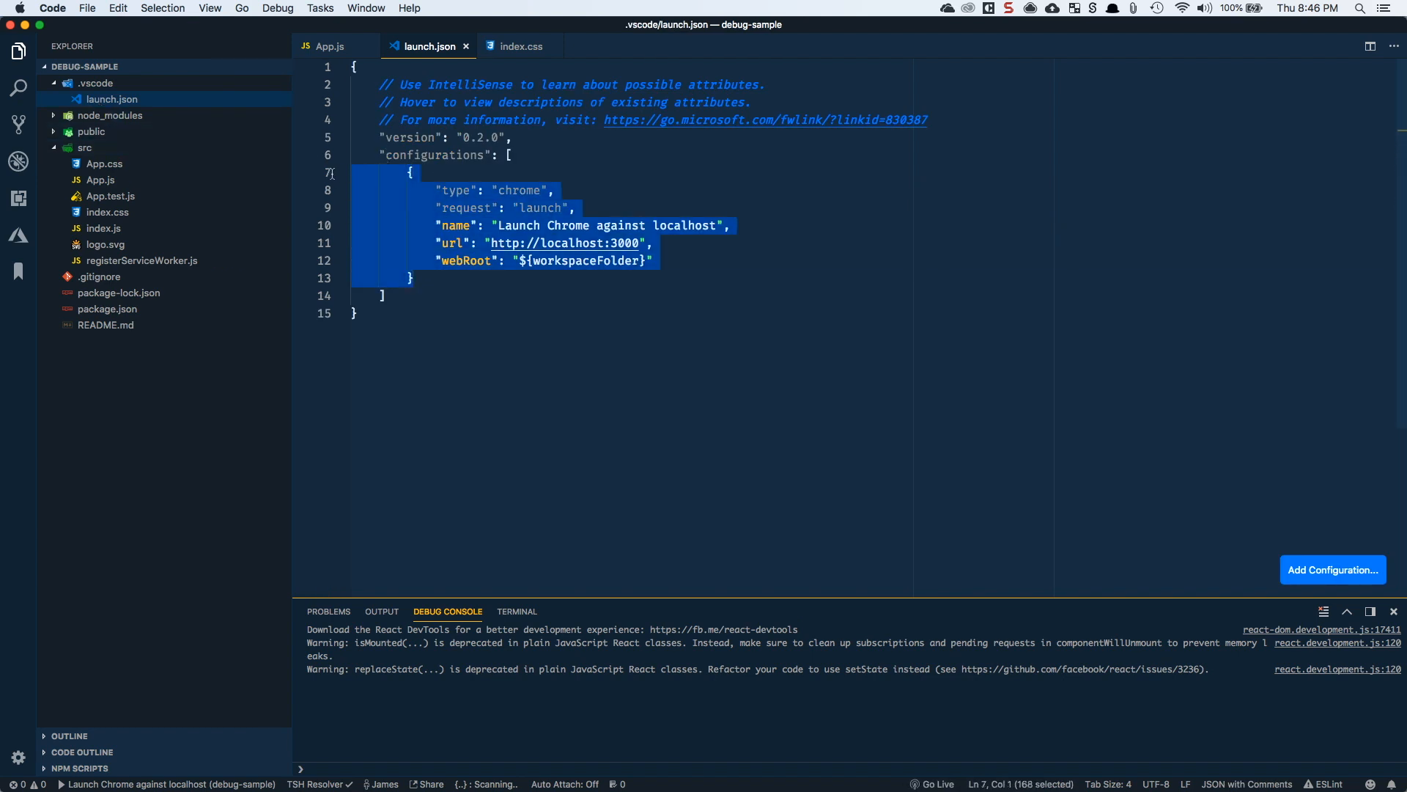
click(699, 225)
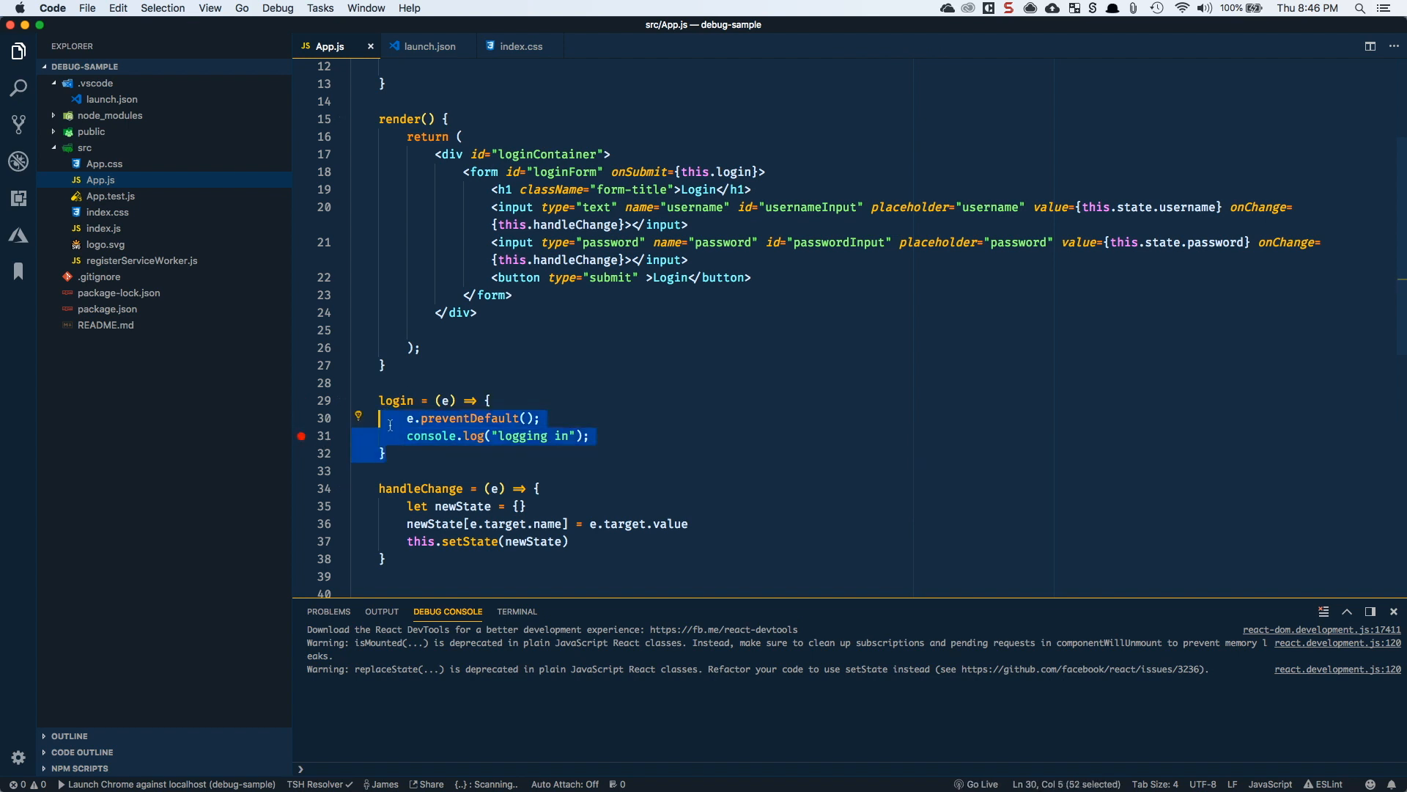
click(18, 161)
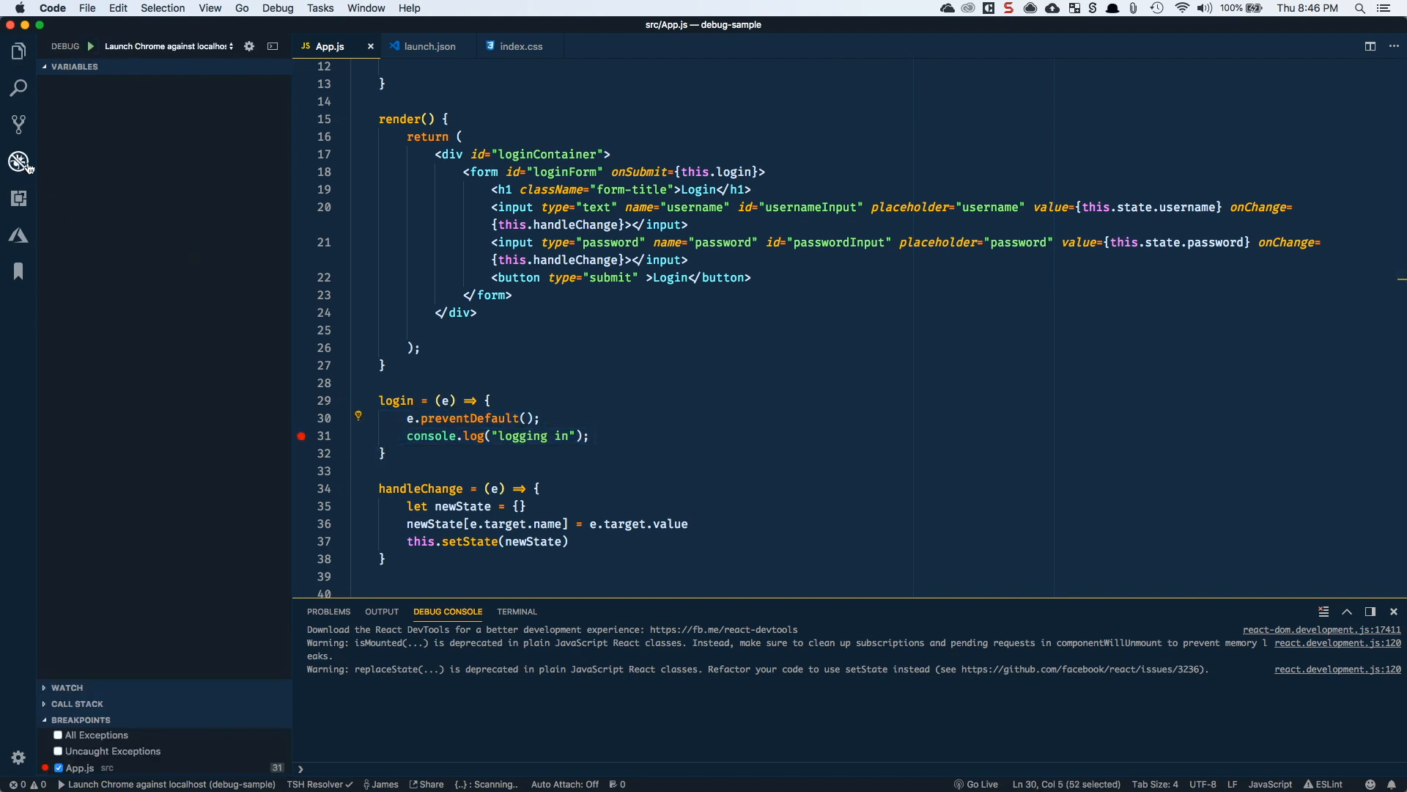